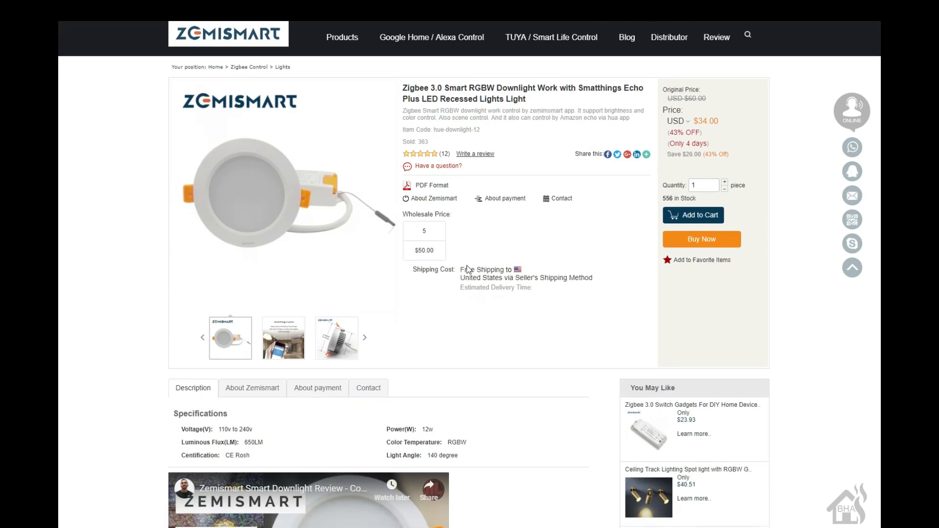
# - Scroll down the Zemismart product page and start the embedded RGBW downlight demo video
pyautogui.scroll(-3)
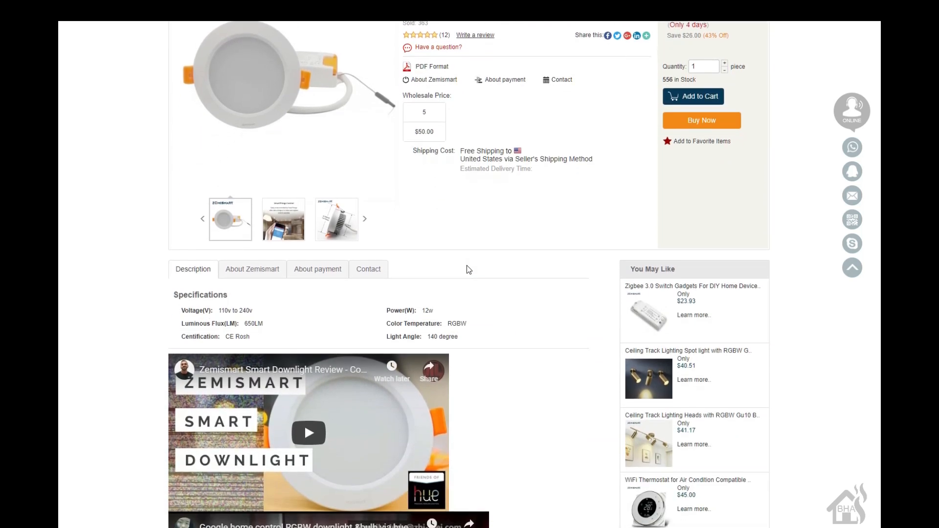
pyautogui.scroll(-3)
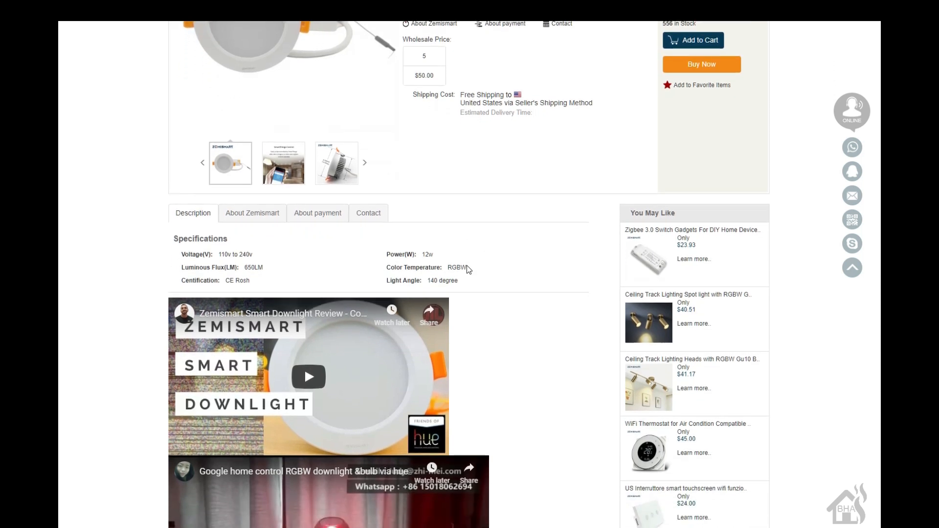
pyautogui.scroll(-3)
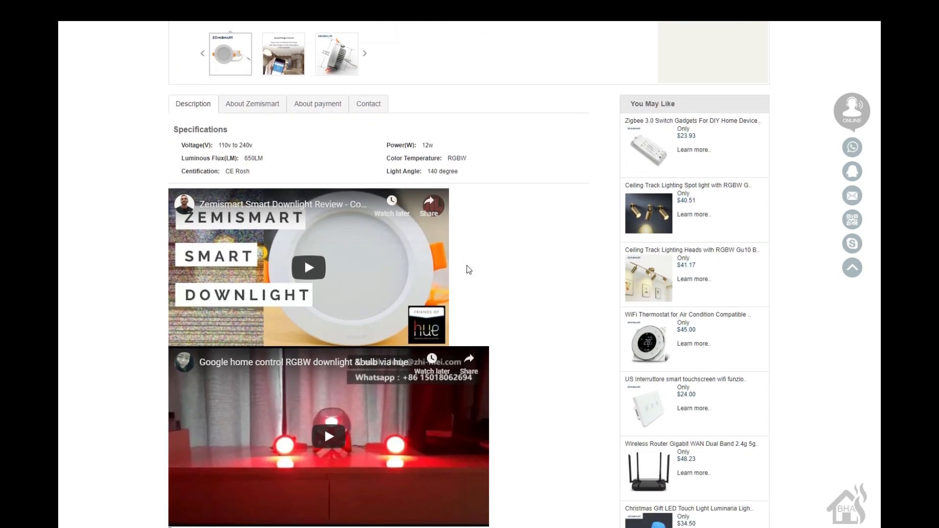
pyautogui.scroll(-3)
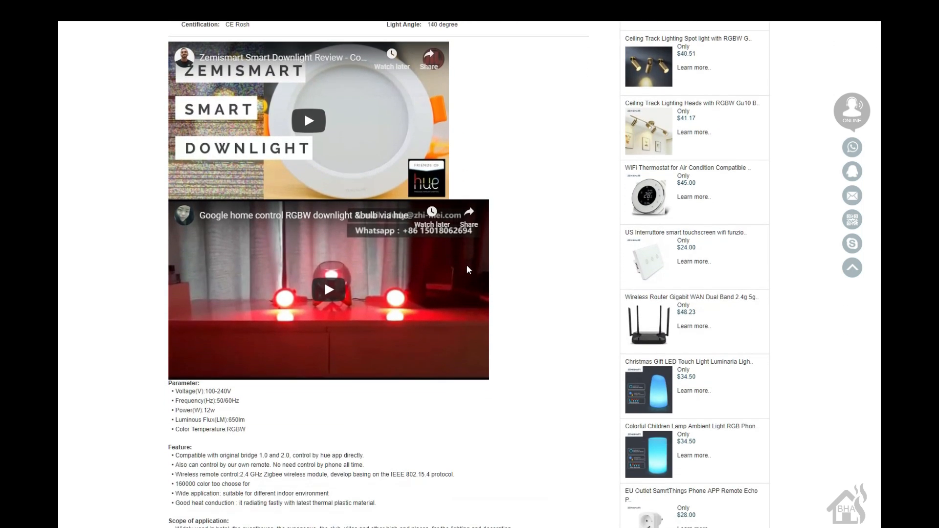
pyautogui.click(328, 290)
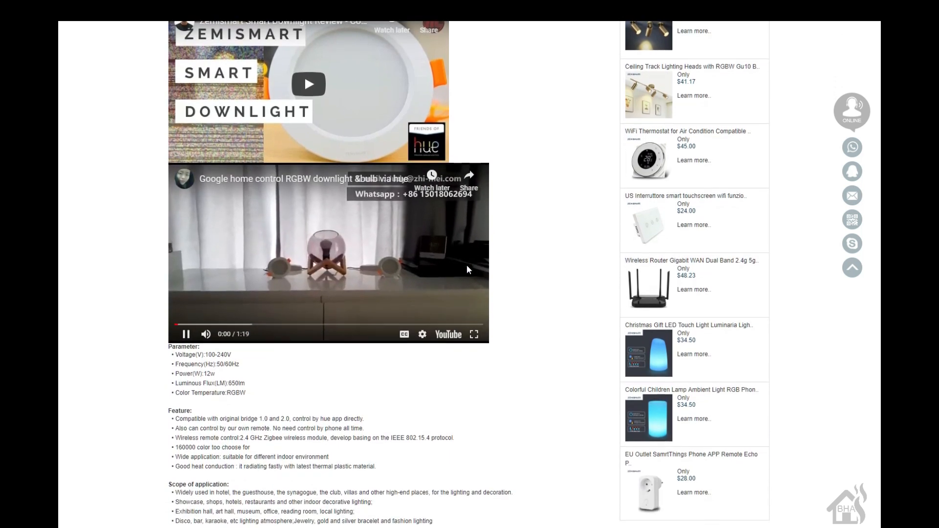
# - Scroll through the rest of the product page and back up to the top
pyautogui.scroll(-3)
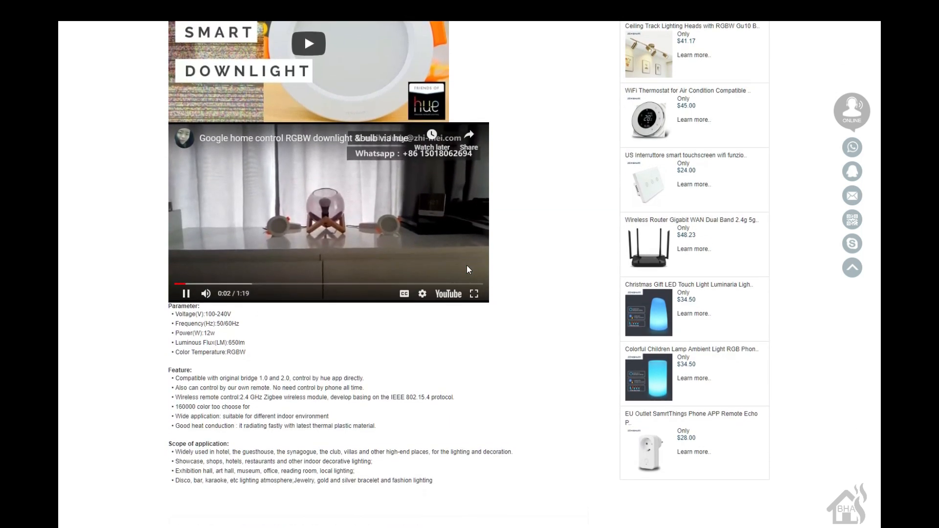
pyautogui.scroll(-3)
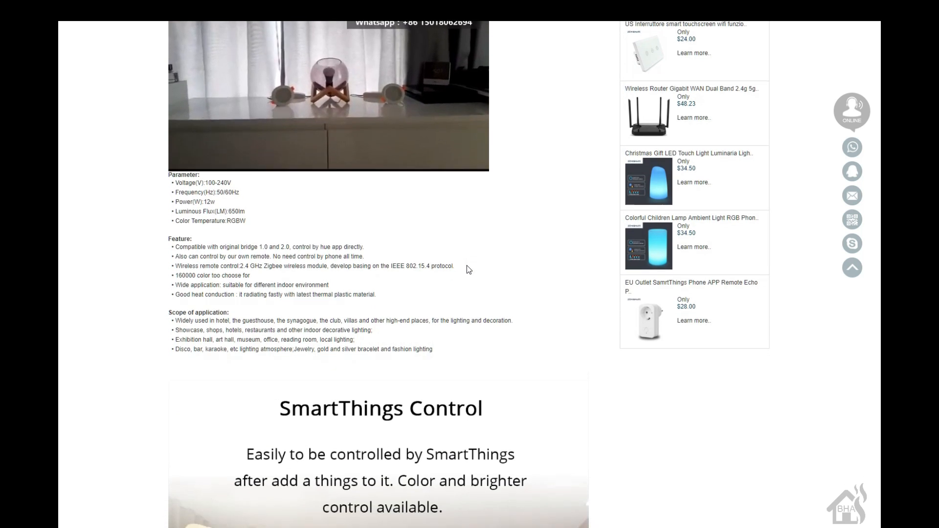
pyautogui.scroll(-3)
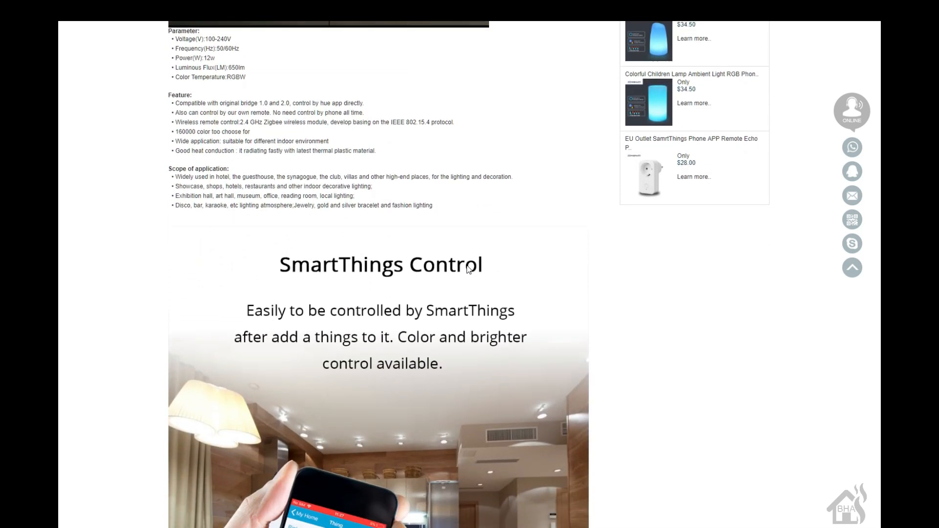
pyautogui.scroll(-3)
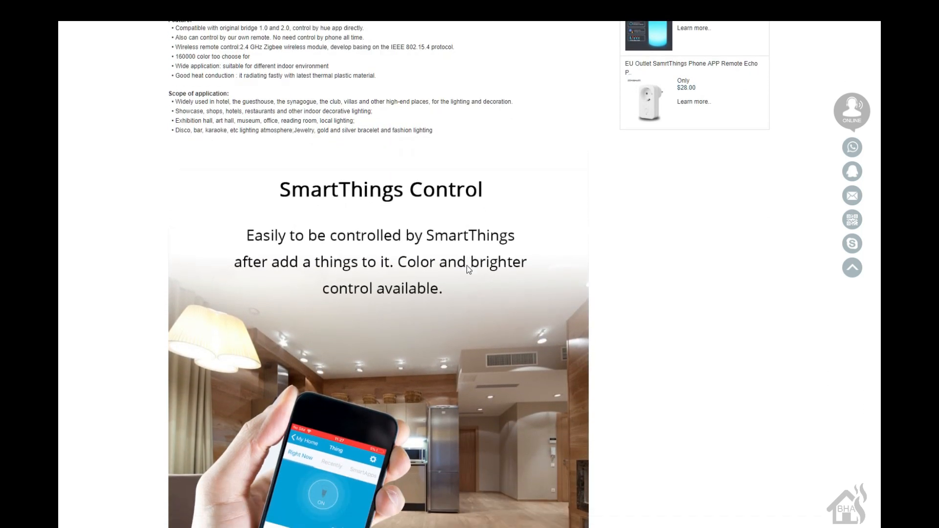
pyautogui.scroll(-3)
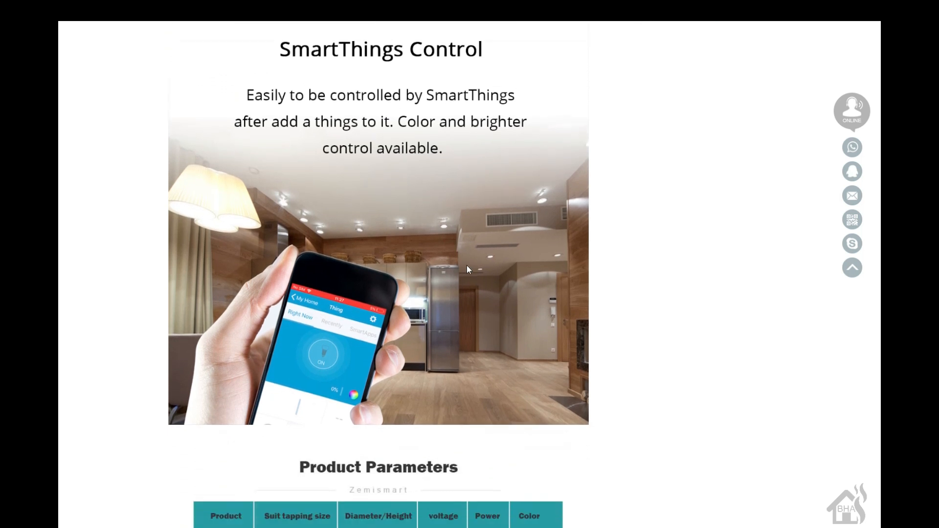
pyautogui.scroll(-3)
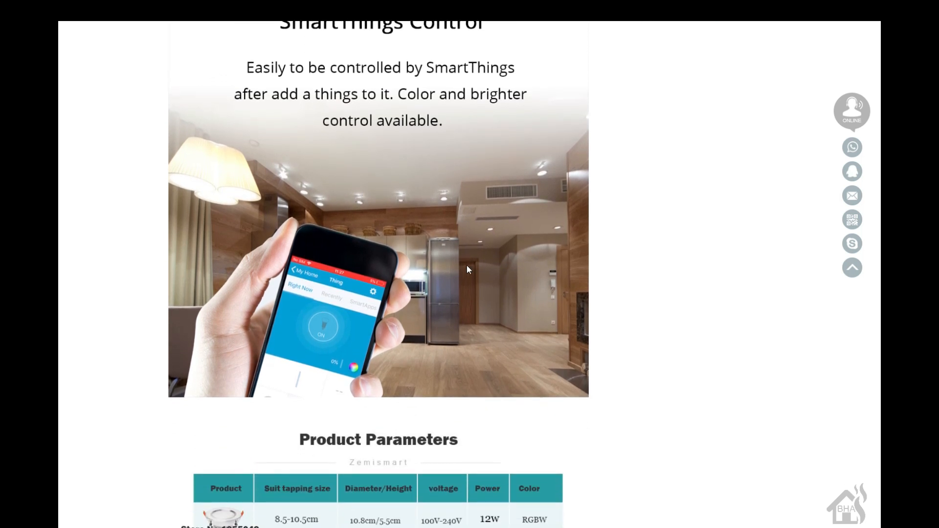
pyautogui.scroll(-3)
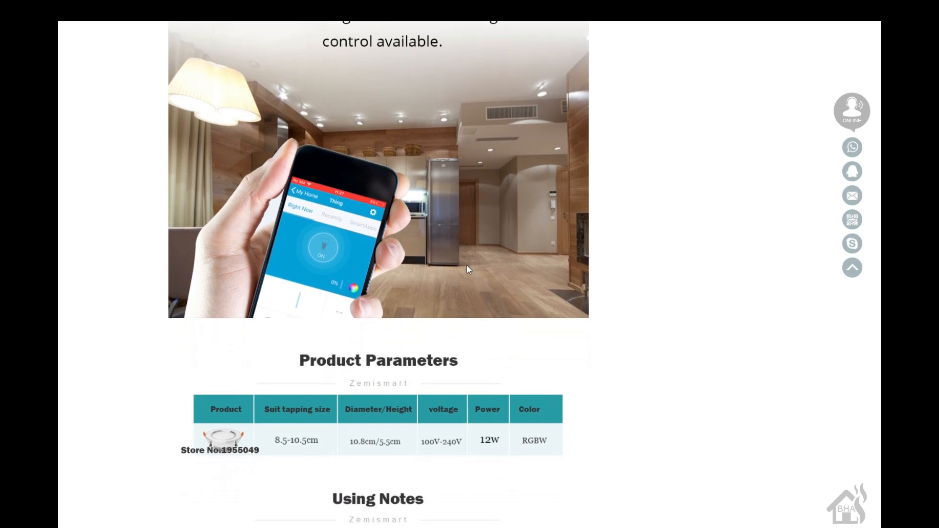
pyautogui.scroll(-3)
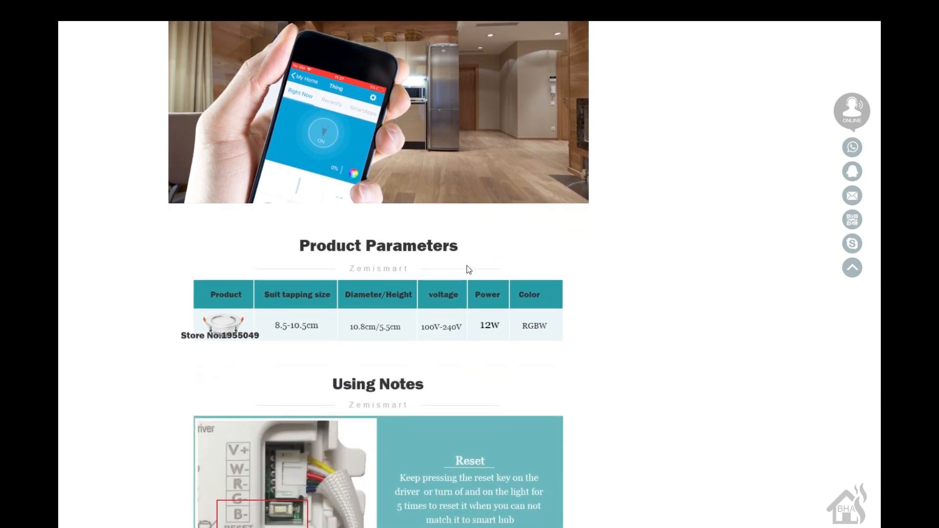
pyautogui.scroll(-3)
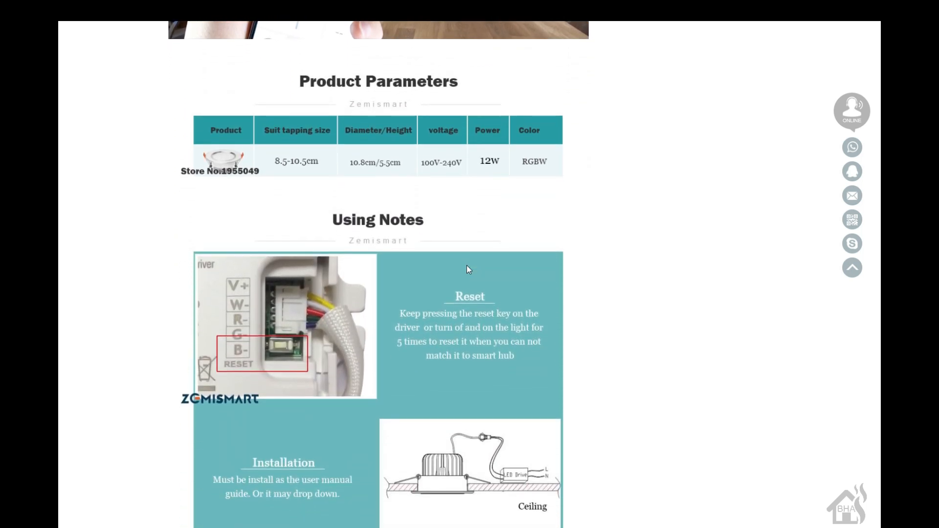
pyautogui.scroll(-3)
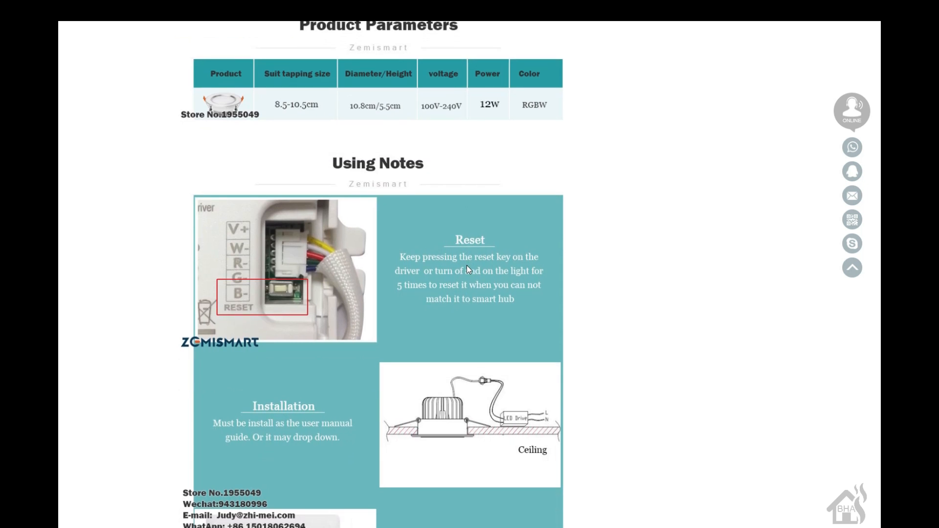
pyautogui.scroll(-3)
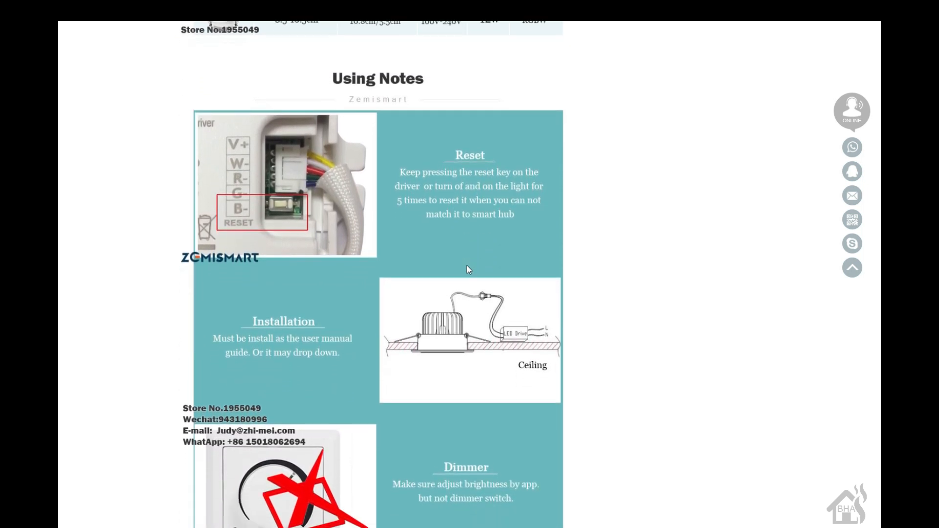
pyautogui.scroll(3)
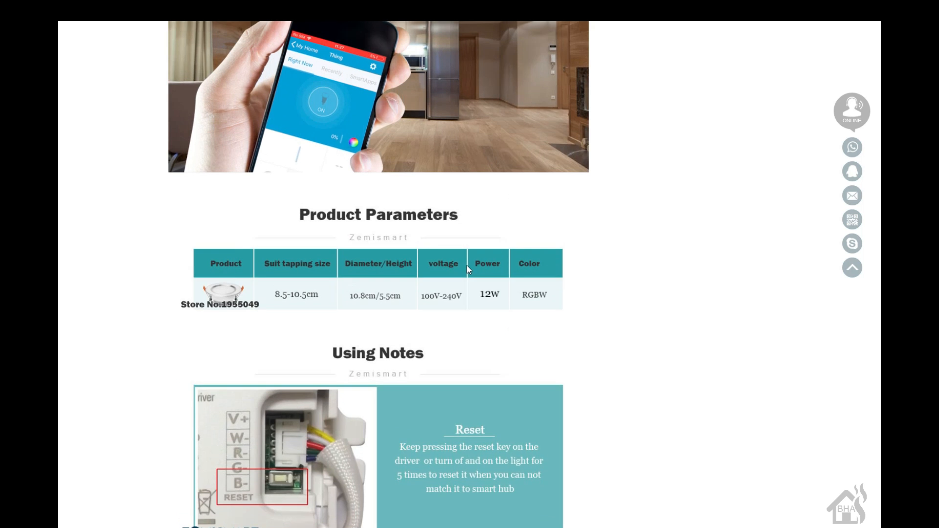
pyautogui.scroll(3)
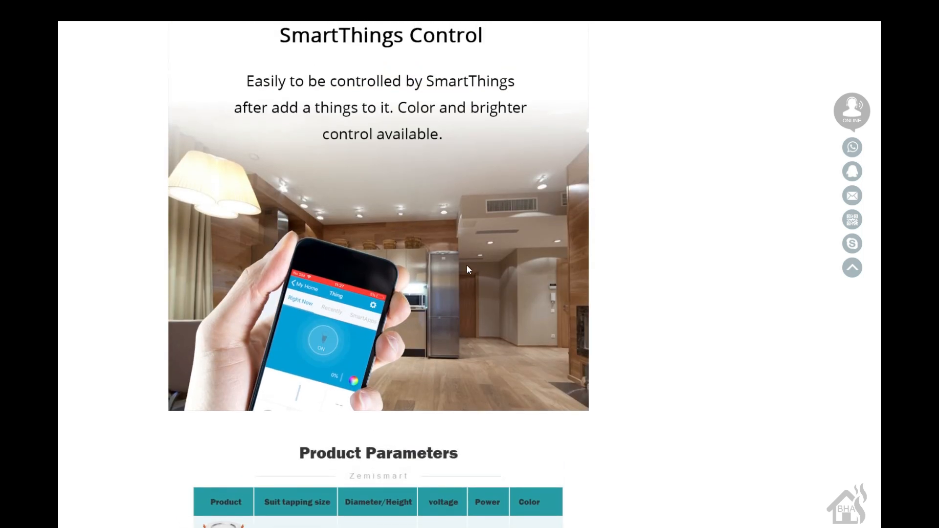
pyautogui.scroll(3)
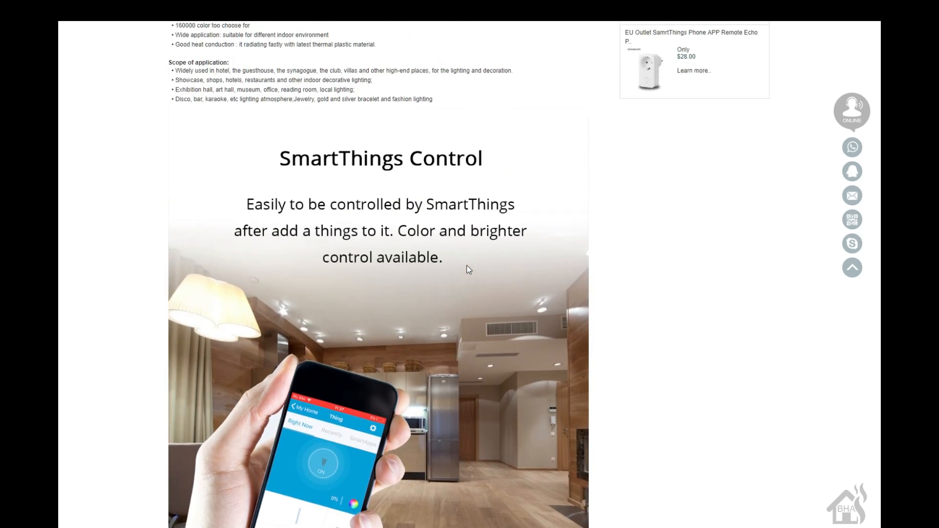
pyautogui.scroll(3)
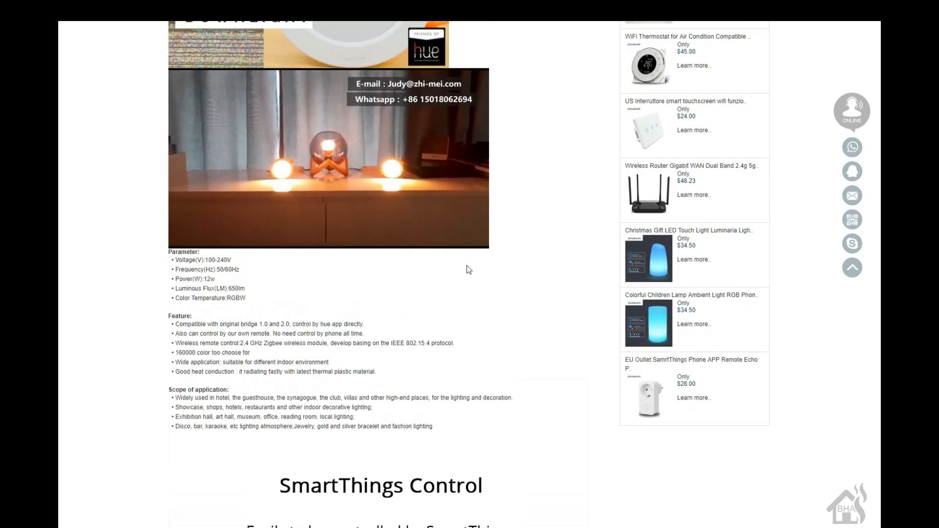
pyautogui.scroll(3)
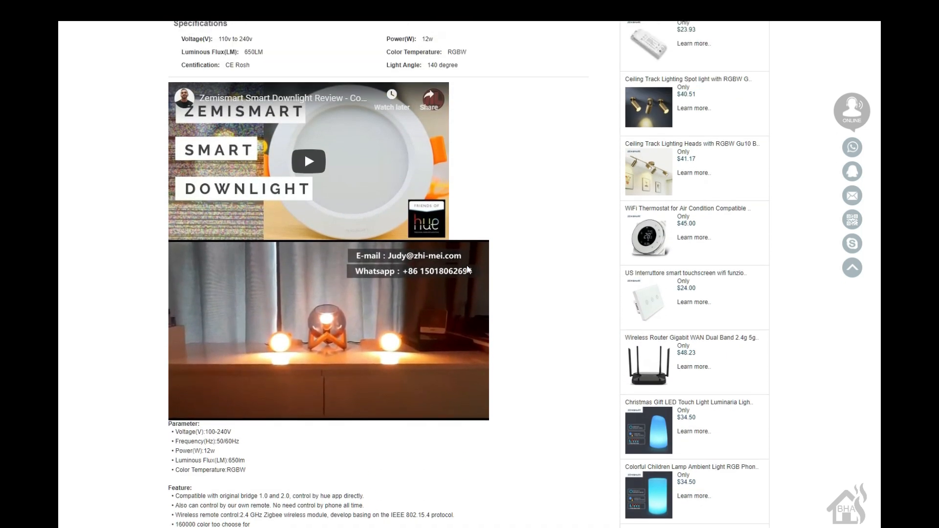
pyautogui.scroll(3)
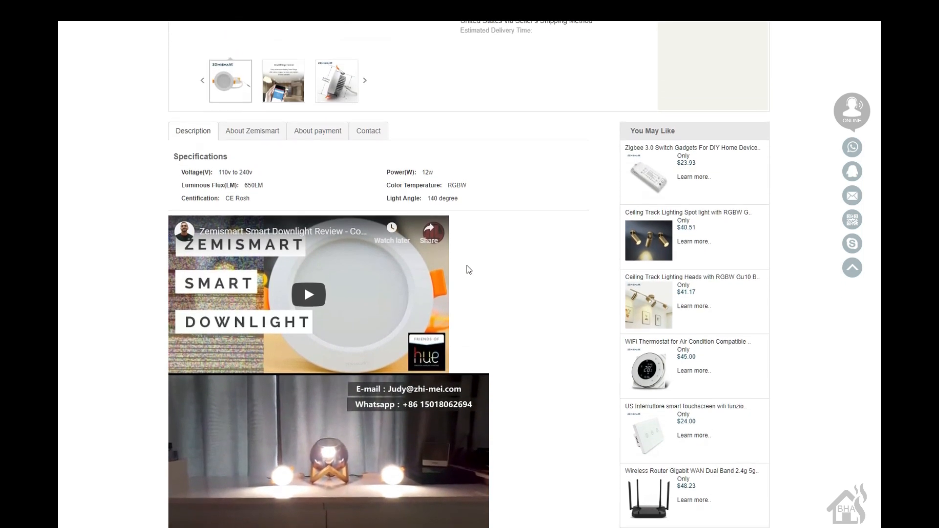
pyautogui.scroll(3)
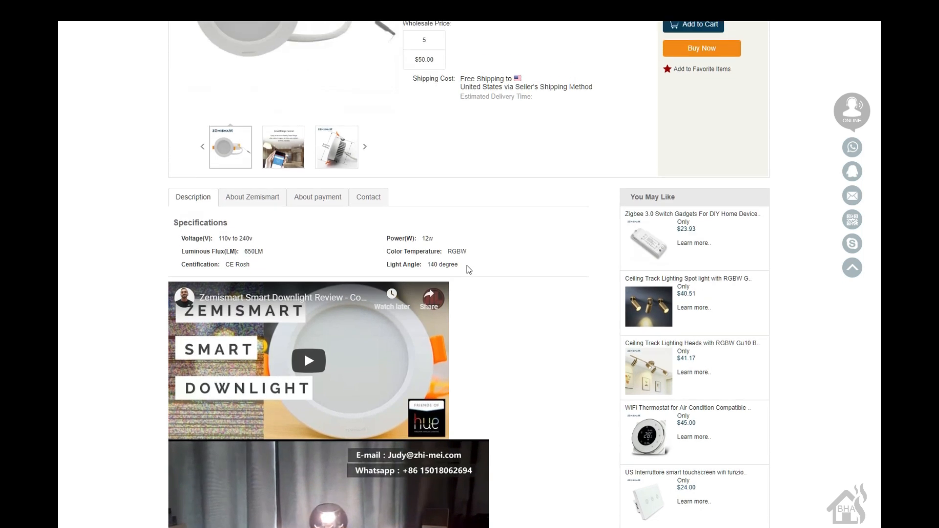
pyautogui.scroll(3)
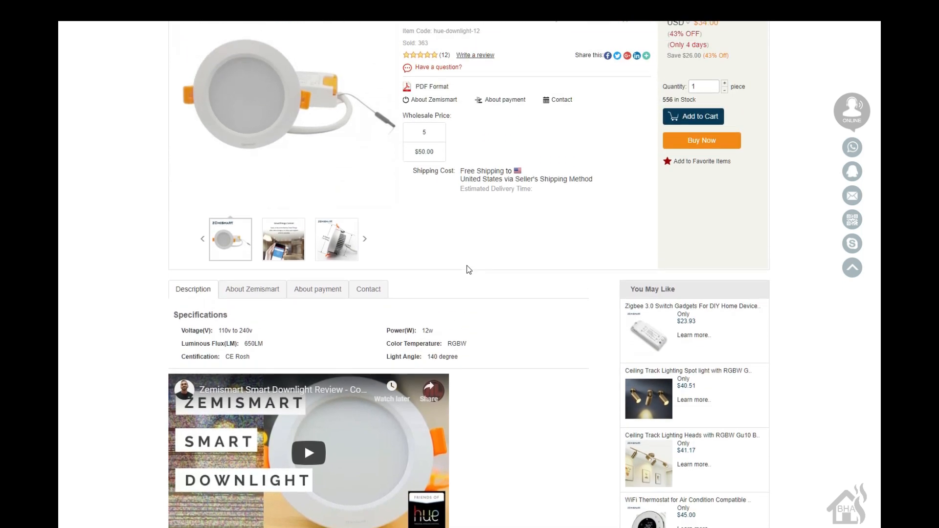
pyautogui.scroll(3)
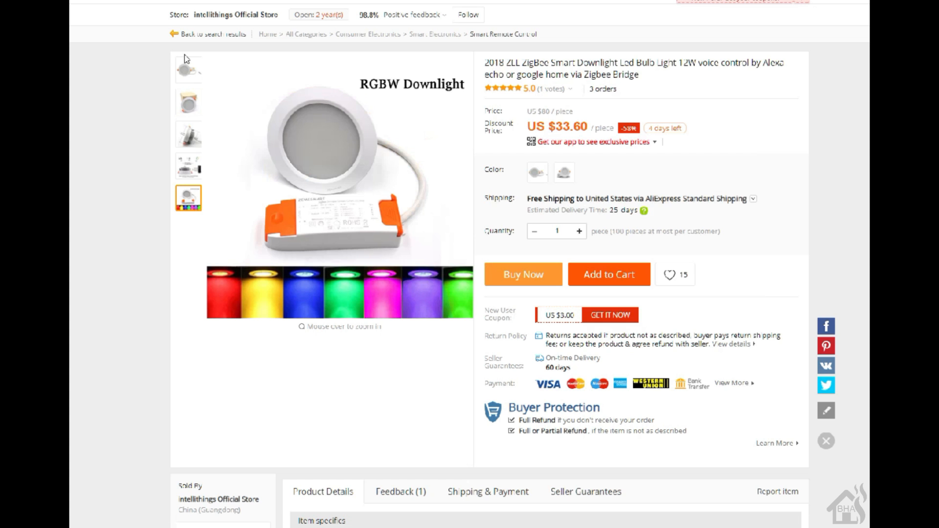
# - Browse the listing photos: box, dimension drawing, and the Alexa/Google Home/SmartThings control diagram
pyautogui.click(187, 102)
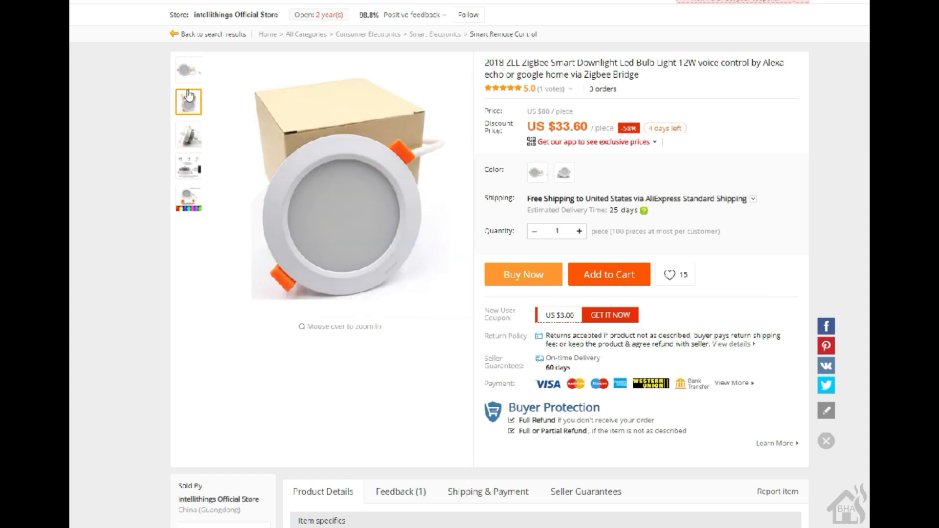
pyautogui.click(189, 134)
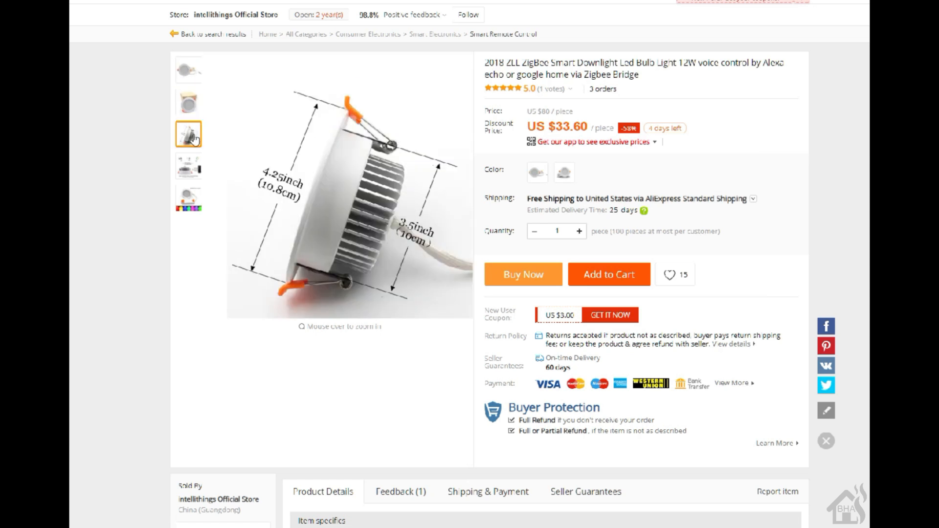
pyautogui.click(188, 166)
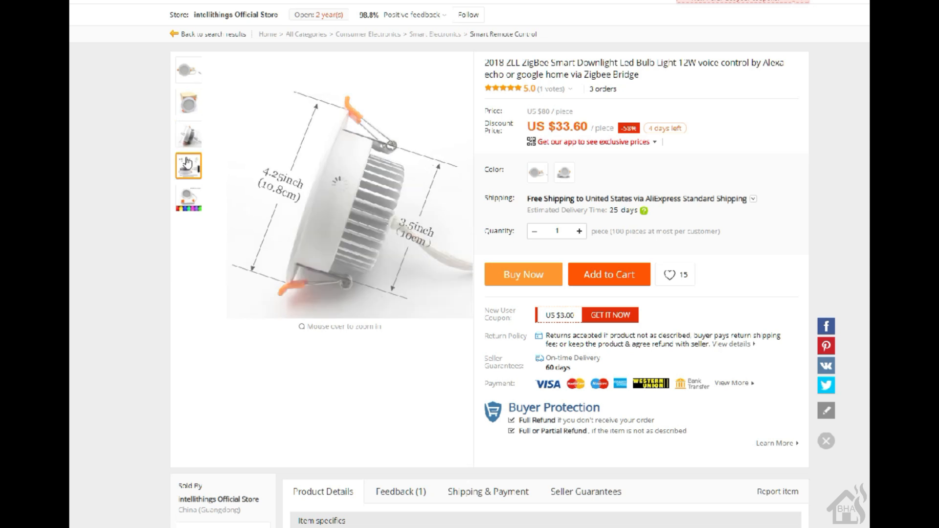
pyautogui.click(188, 166)
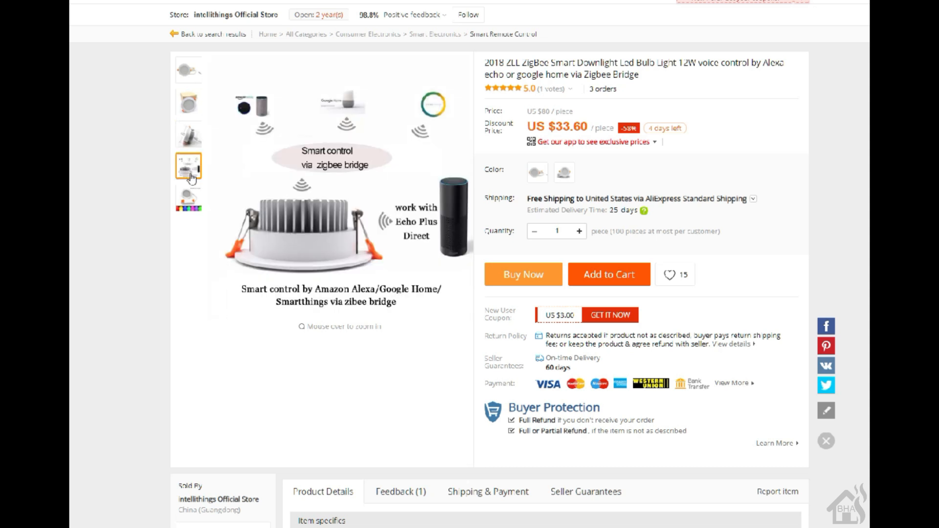
pyautogui.click(188, 197)
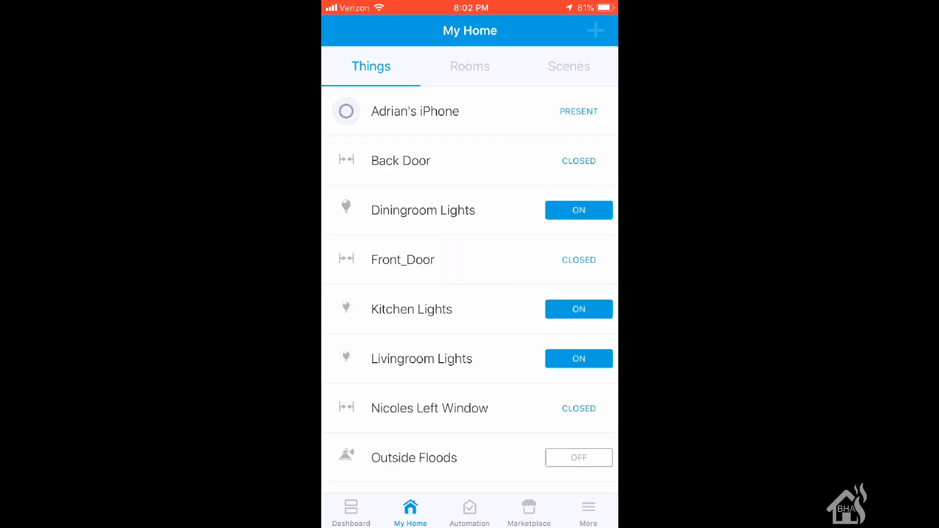
# - Start Add a Thing from My Home so the hub scans for the downlight
pyautogui.click(594, 31)
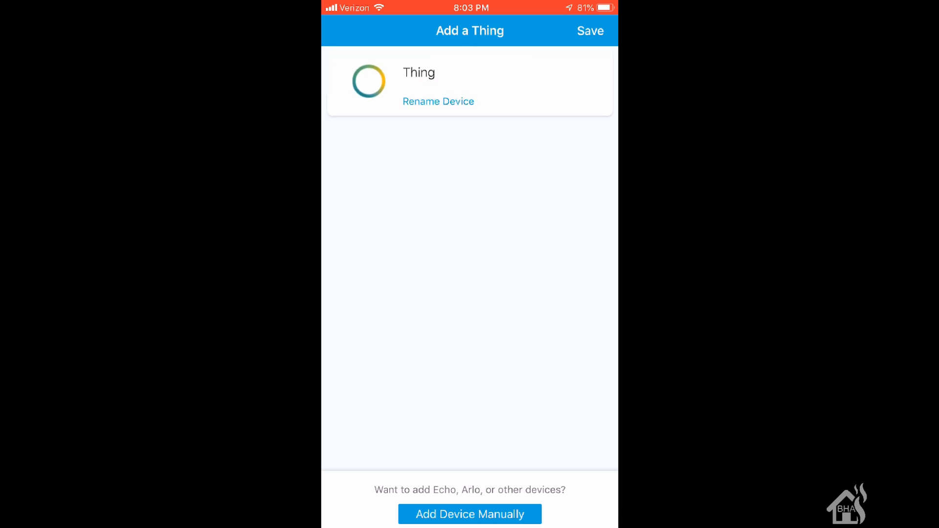
# - Rename the discovered Thing to 'test downlight', save it and confirm the pairing
pyautogui.click(438, 101)
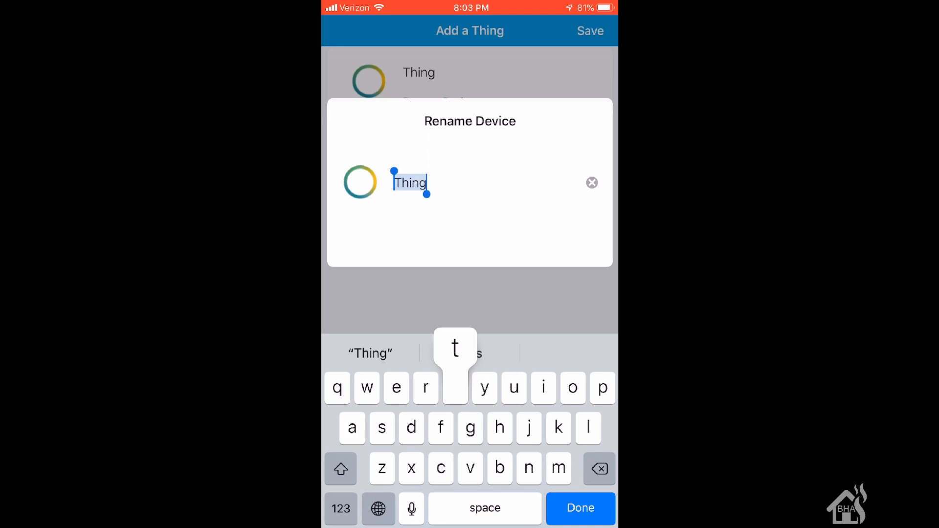
pyautogui.write('test downl')
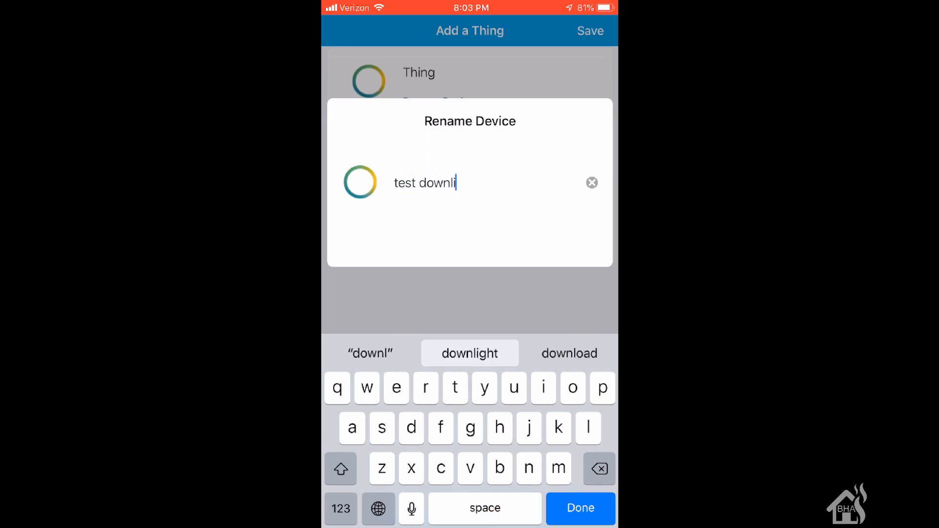
pyautogui.click(470, 353)
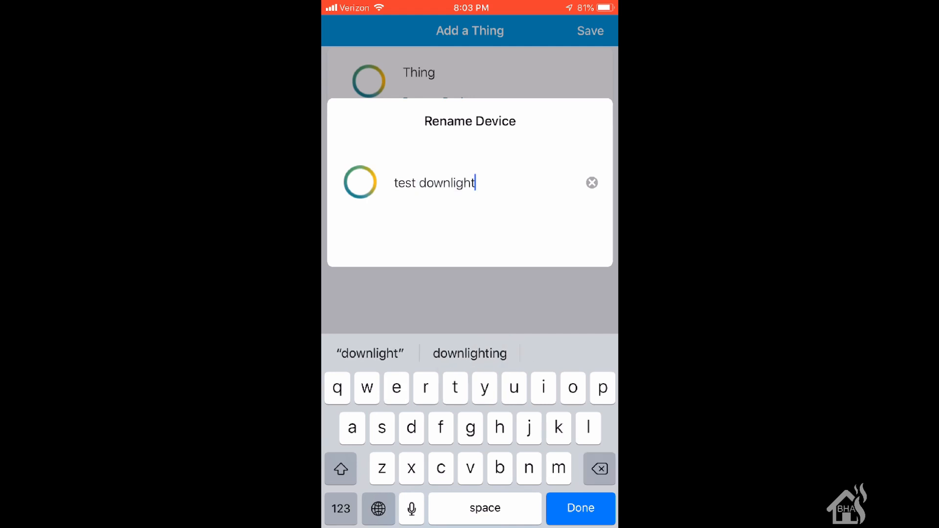
pyautogui.click(579, 507)
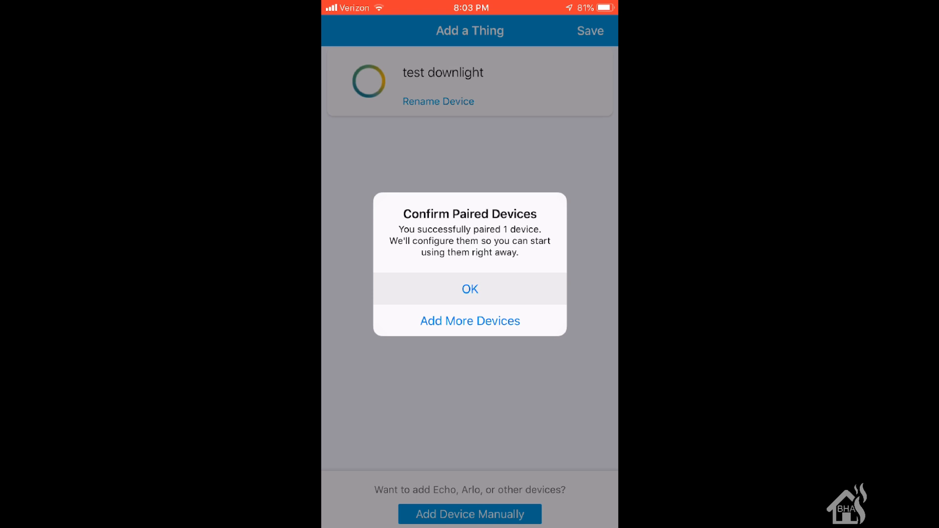
pyautogui.click(469, 288)
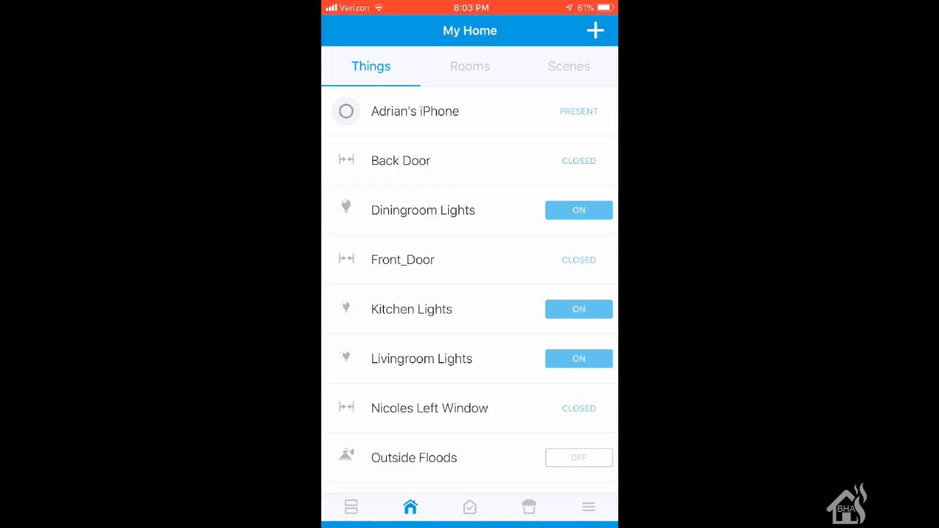
pyautogui.scroll(-3)
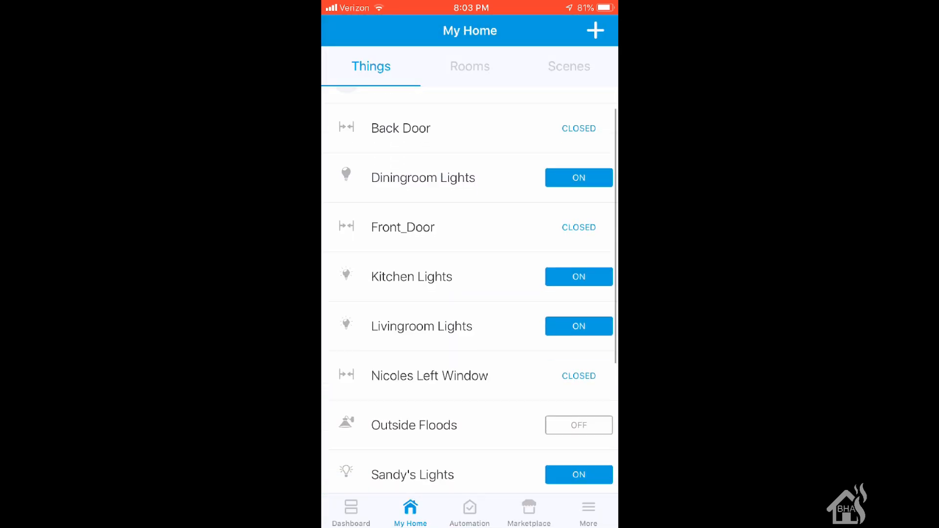
pyautogui.scroll(-3)
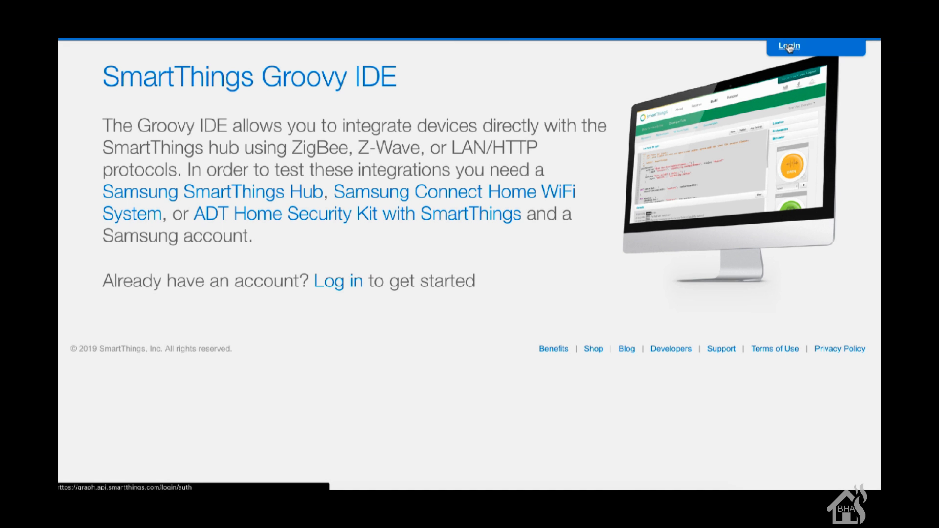
# - Log in to the Groovy IDE with the Samsung account and go to My Devices
pyautogui.click(815, 46)
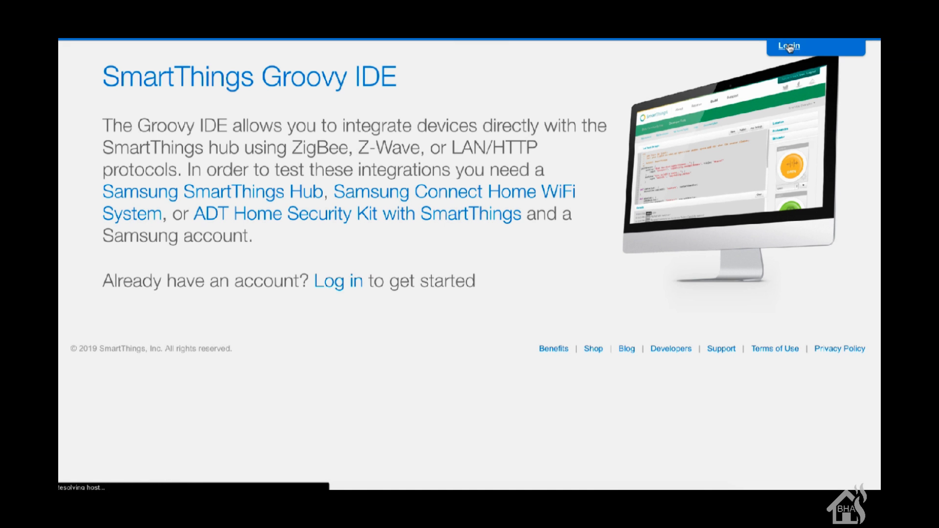
pyautogui.click(814, 46)
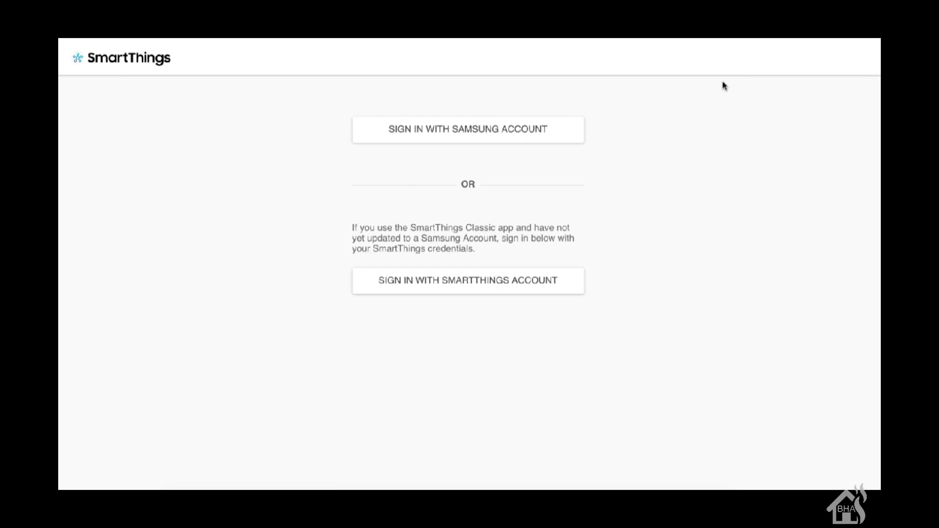
pyautogui.click(467, 129)
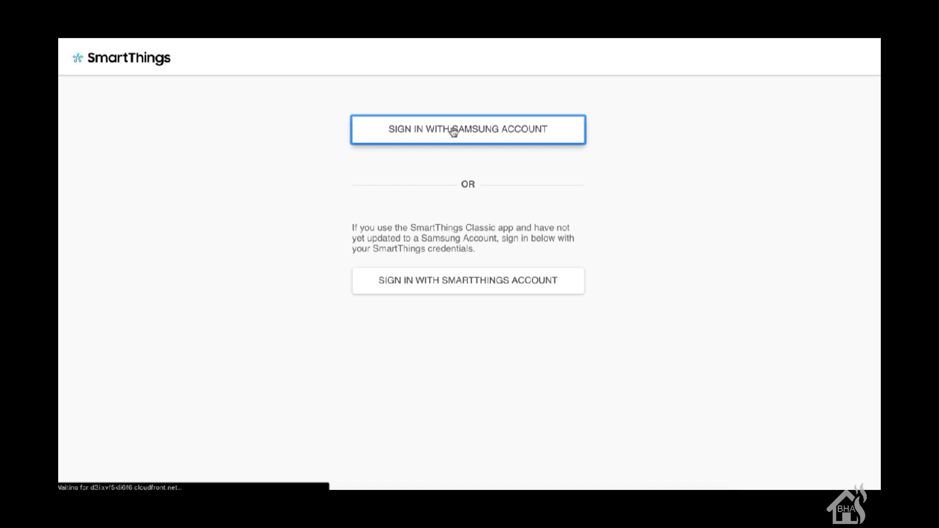
pyautogui.click(467, 129)
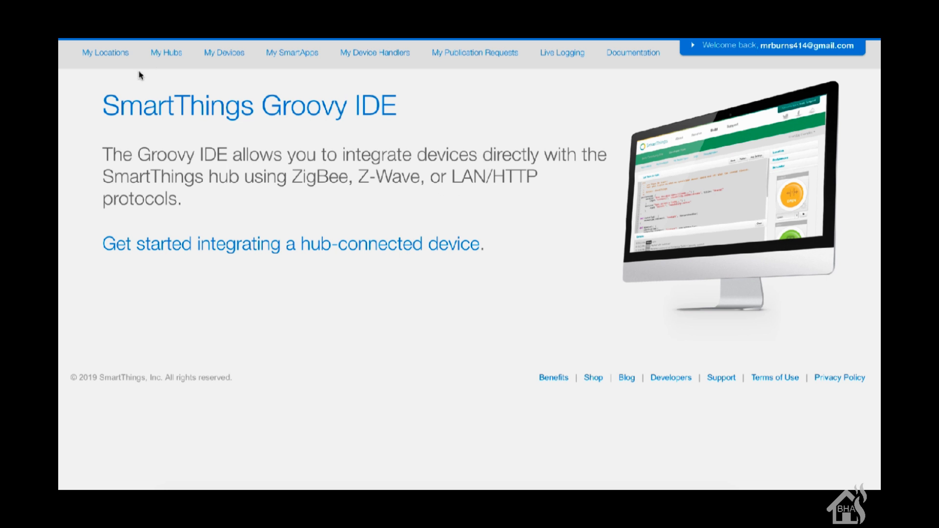
pyautogui.click(223, 53)
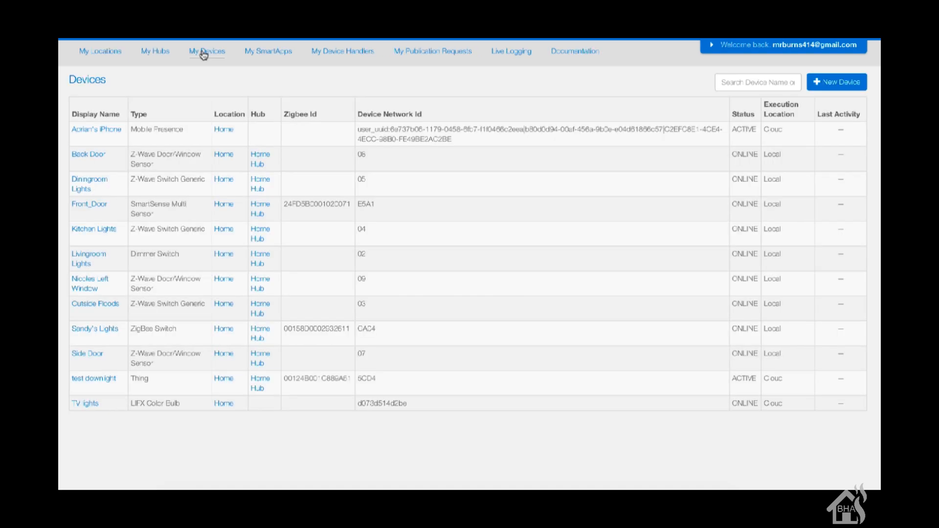
pyautogui.moveTo(138, 276)
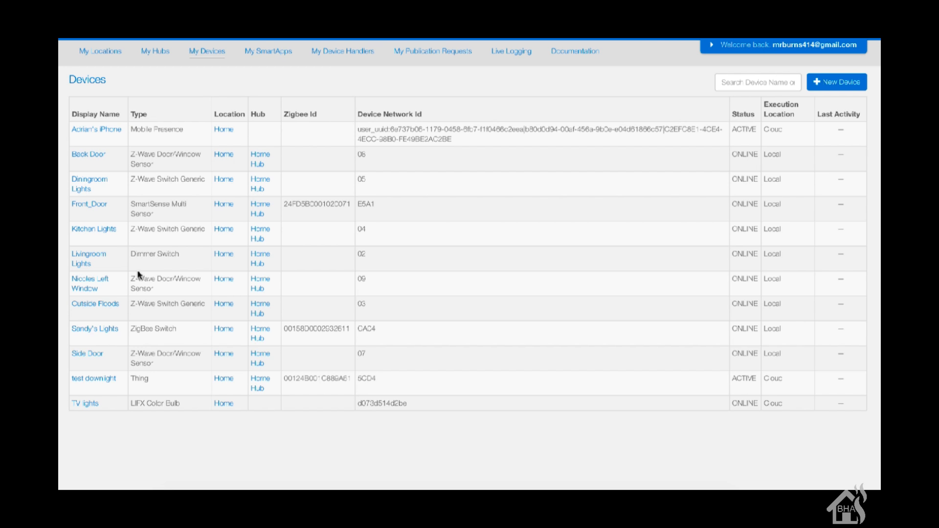
# - Open the test downlight device from the Devices table and start editing it
pyautogui.scroll(-3)
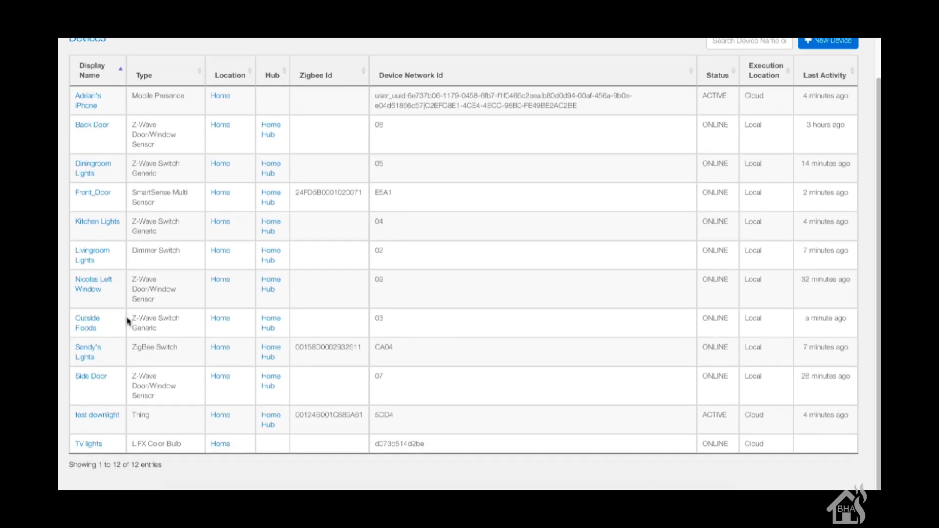
pyautogui.moveTo(97, 416)
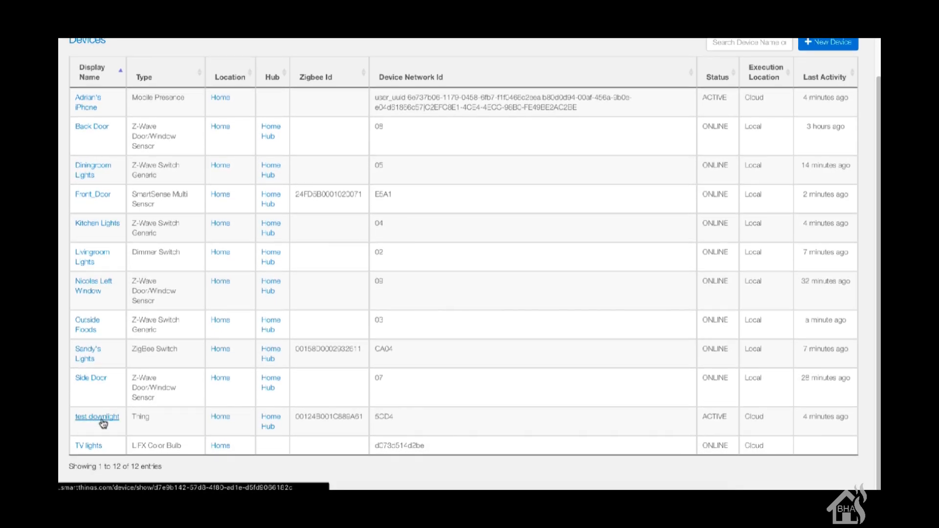
pyautogui.click(97, 417)
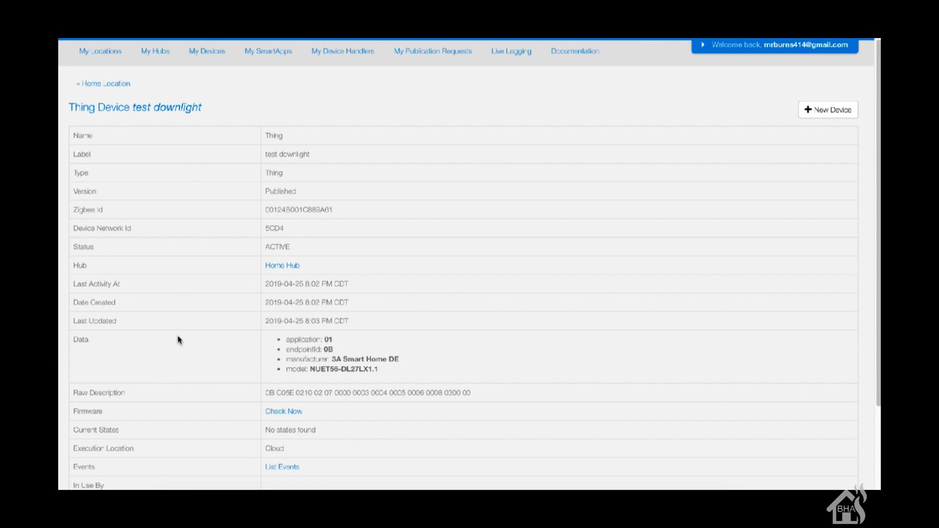
pyautogui.scroll(-3)
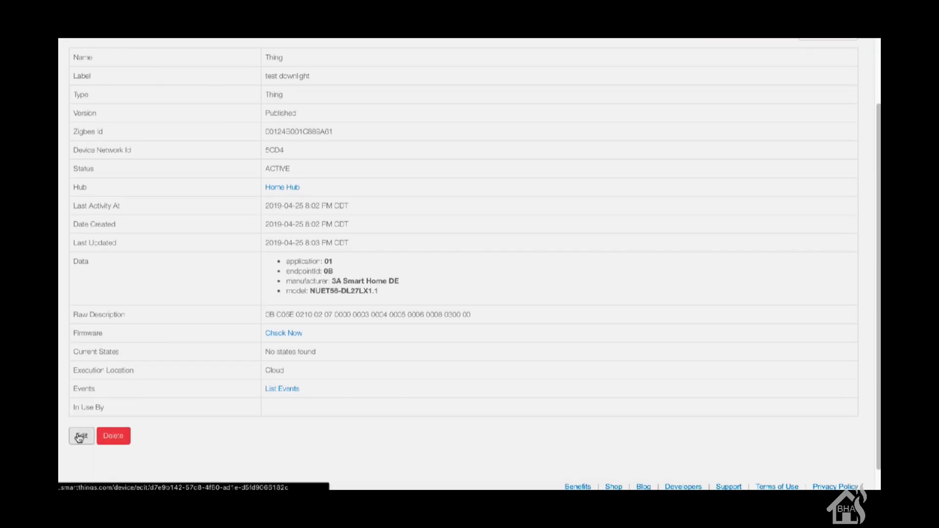
pyautogui.click(81, 435)
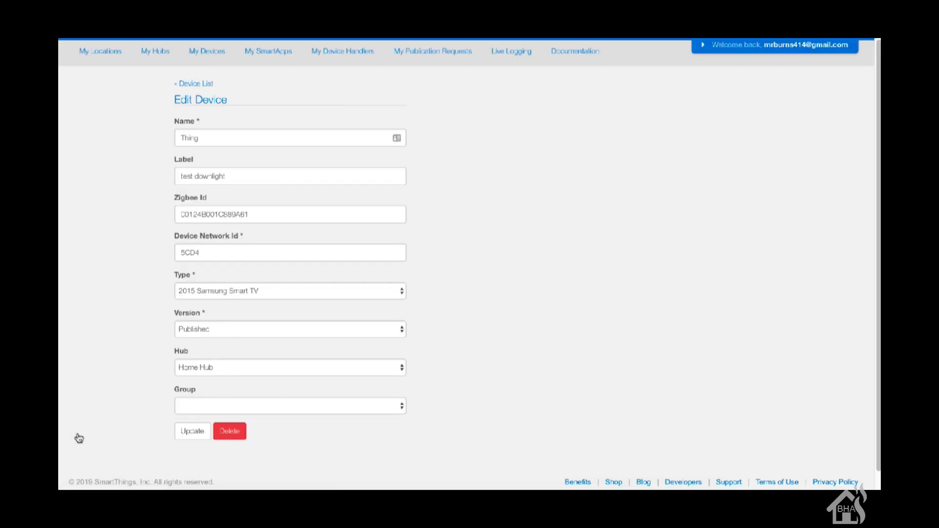
pyautogui.moveTo(307, 275)
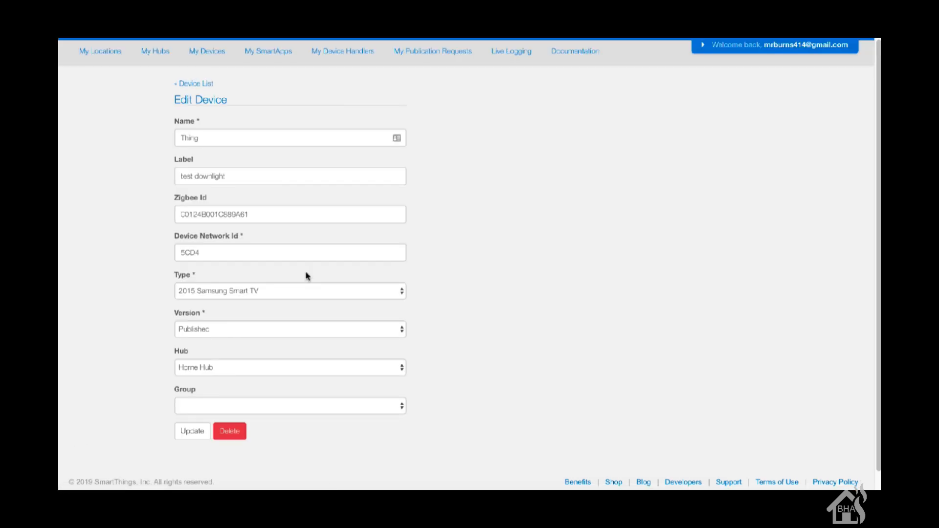
# - Set the Type to ZigBee RGBW Bulb and update the test downlight device
pyautogui.click(289, 290)
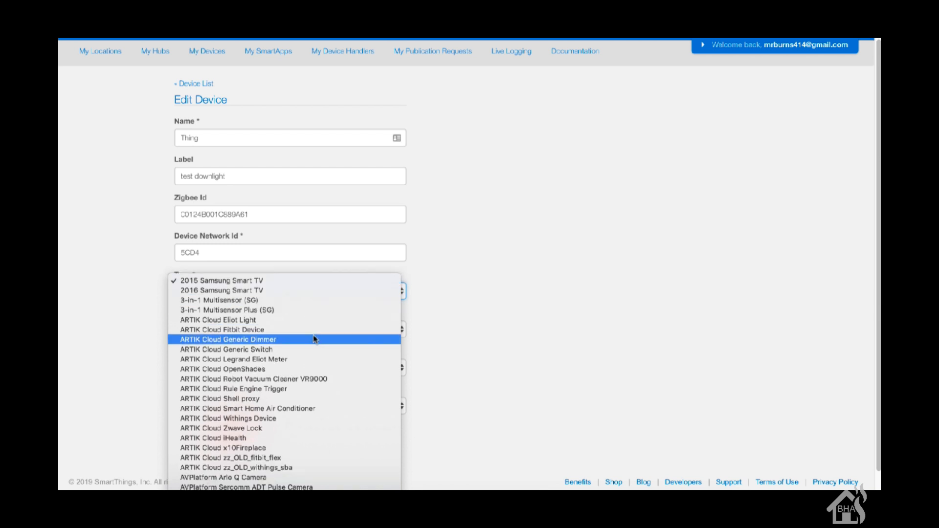
pyautogui.scroll(-3)
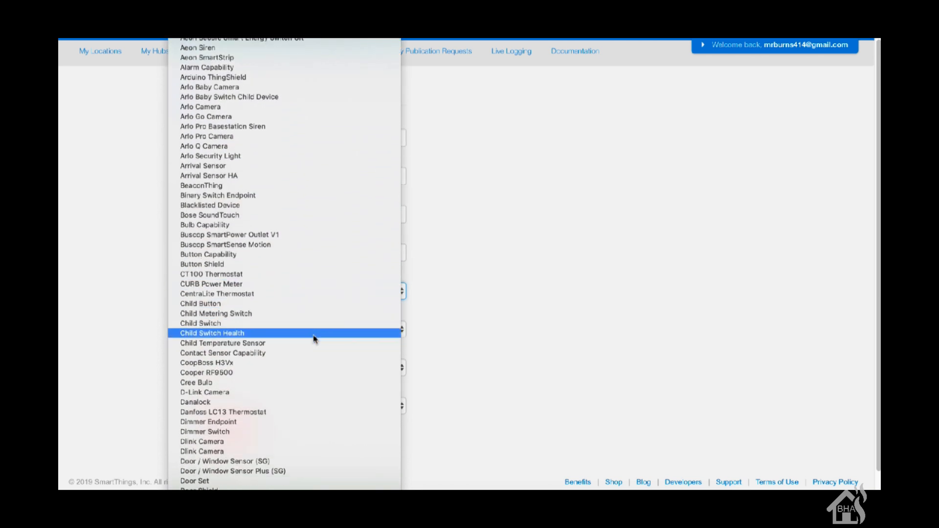
pyautogui.scroll(-3)
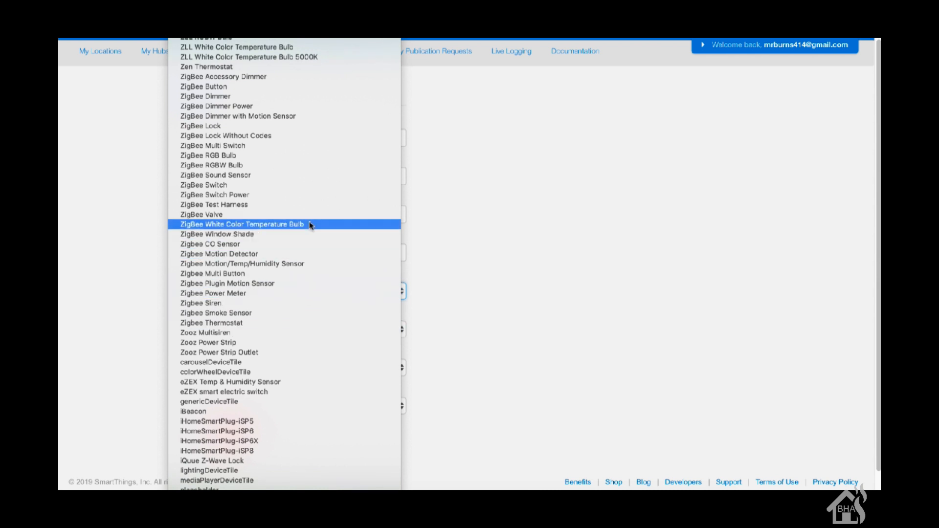
pyautogui.scroll(3)
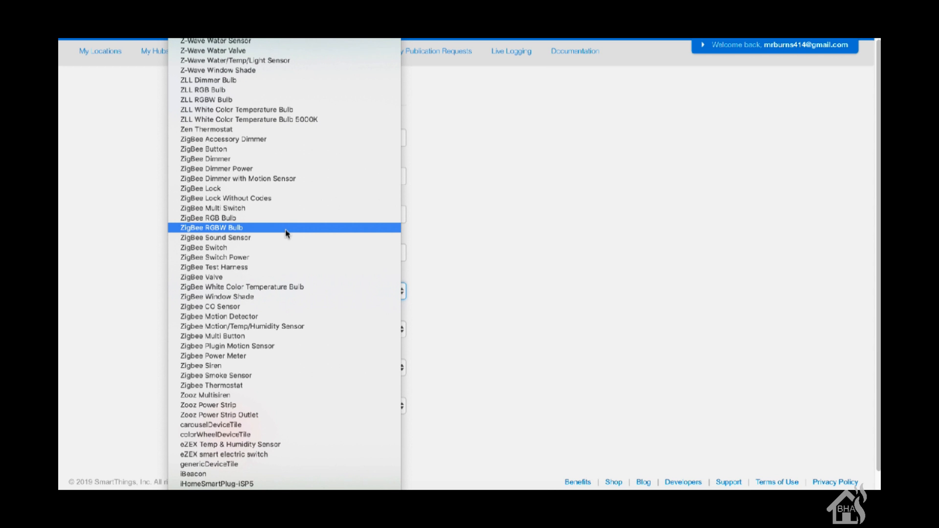
pyautogui.click(210, 228)
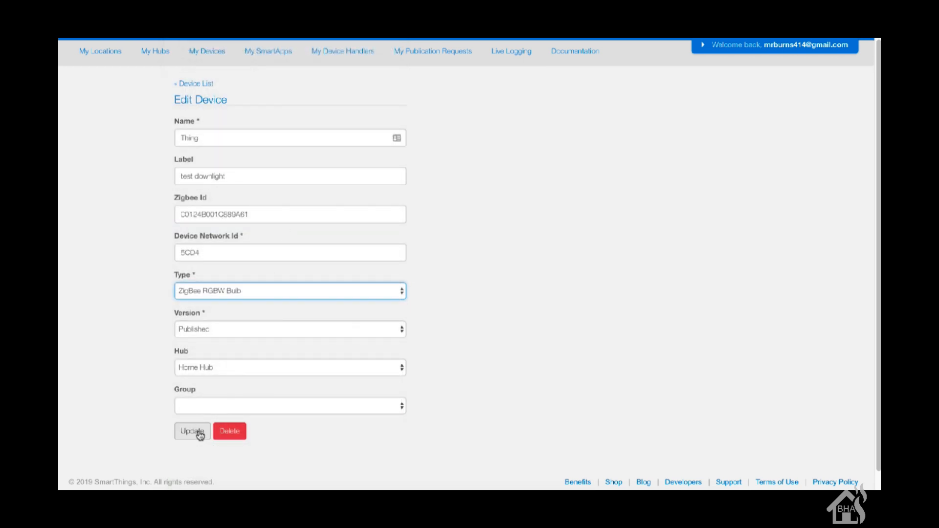
pyautogui.click(192, 431)
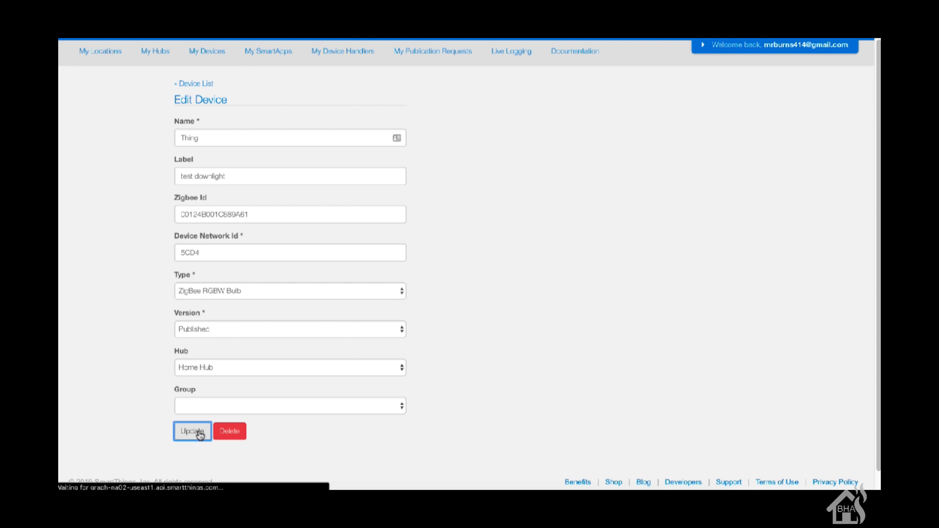
pyautogui.click(192, 431)
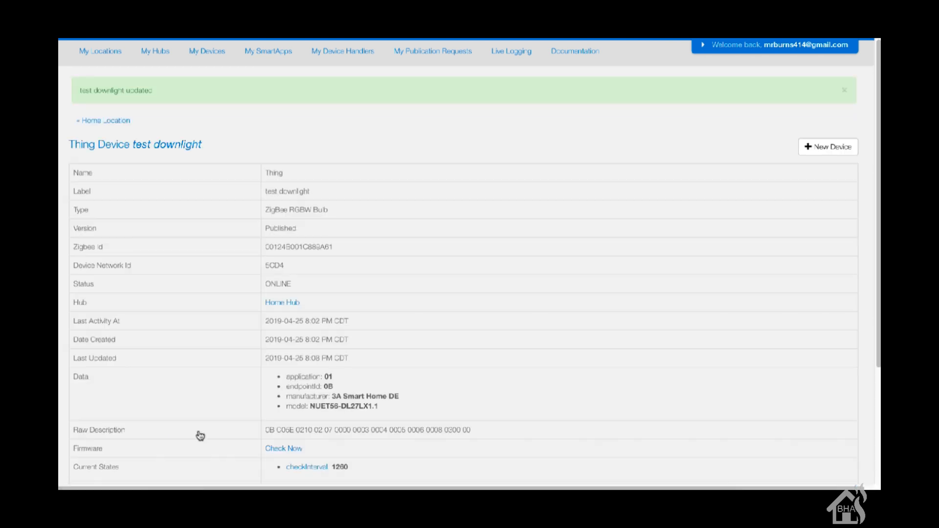
pyautogui.moveTo(373, 432)
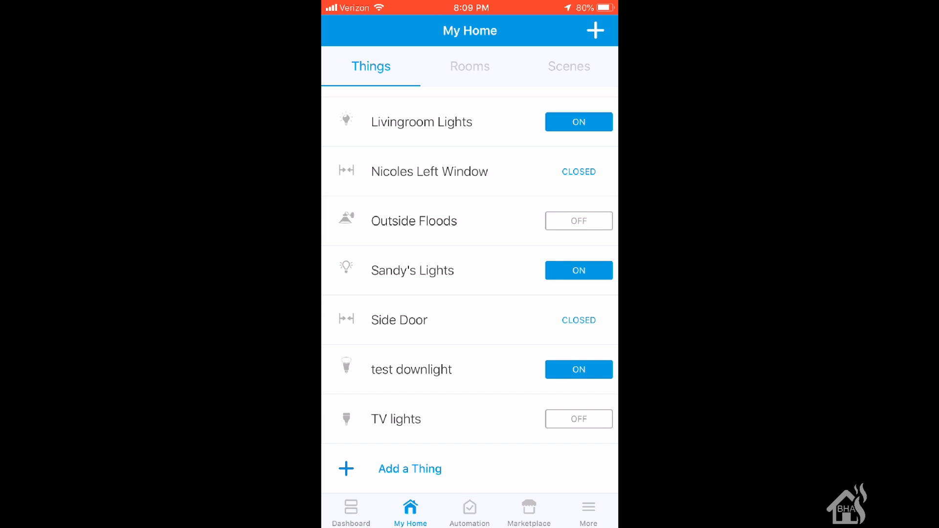
# - Open test downlight's Right Now controls in SmartThings, then switch to Portainer's Containers page
pyautogui.hscroll(-3)
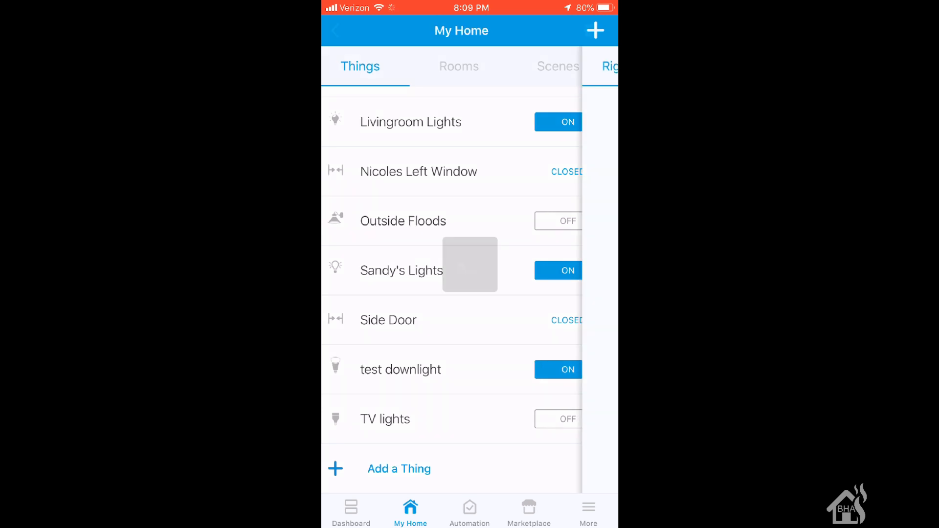
pyautogui.click(400, 369)
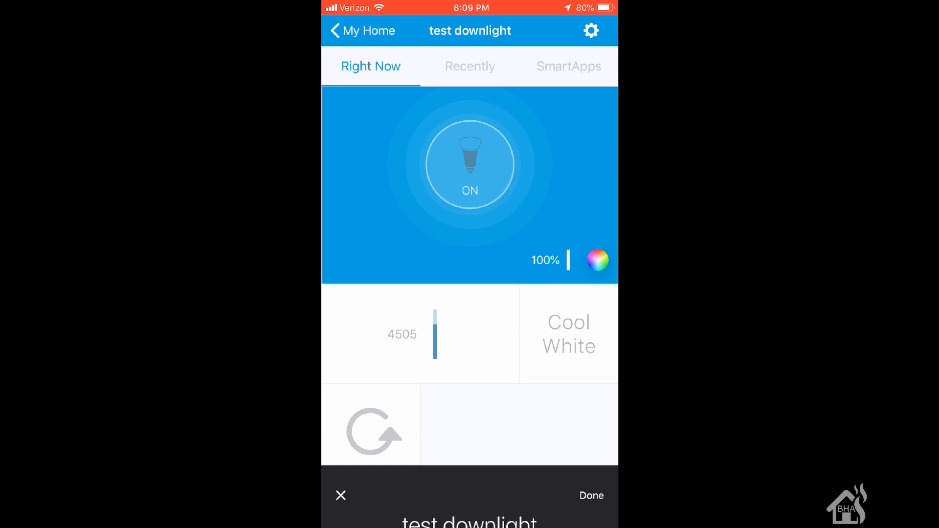
pyautogui.click(597, 260)
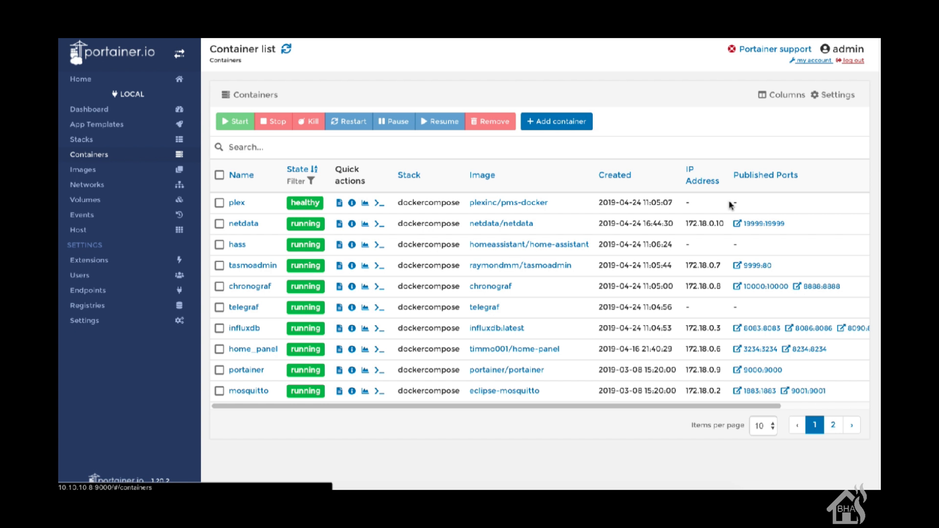
pyautogui.moveTo(643, 118)
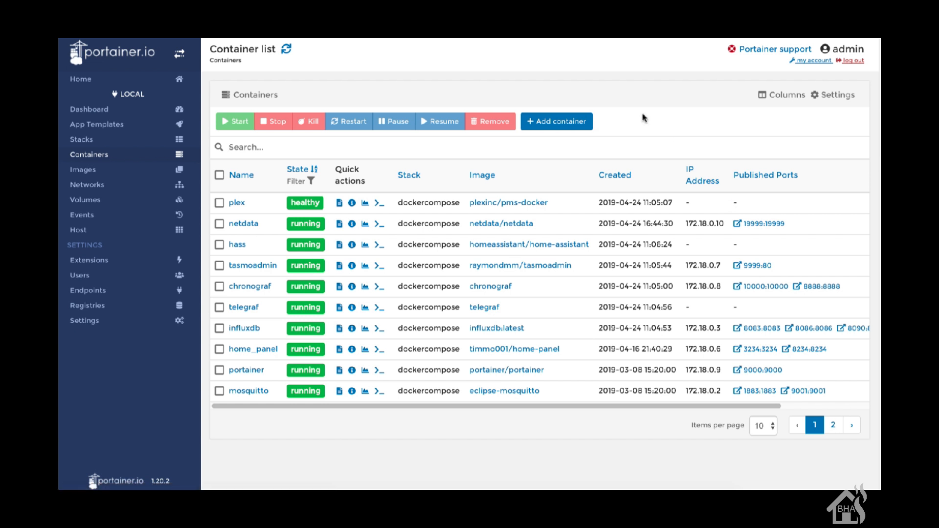
# - Select the hass container and restart it
pyautogui.click(219, 244)
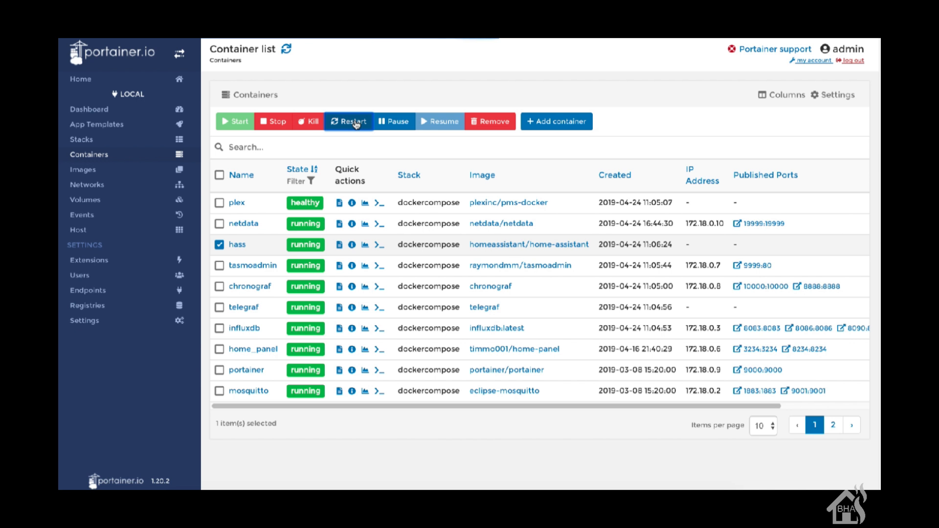
pyautogui.click(348, 121)
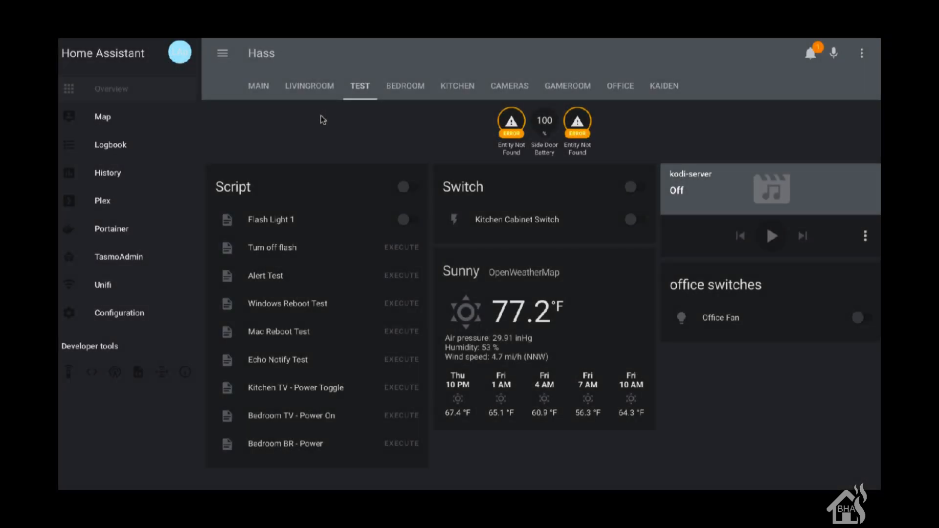
pyautogui.moveTo(118, 313)
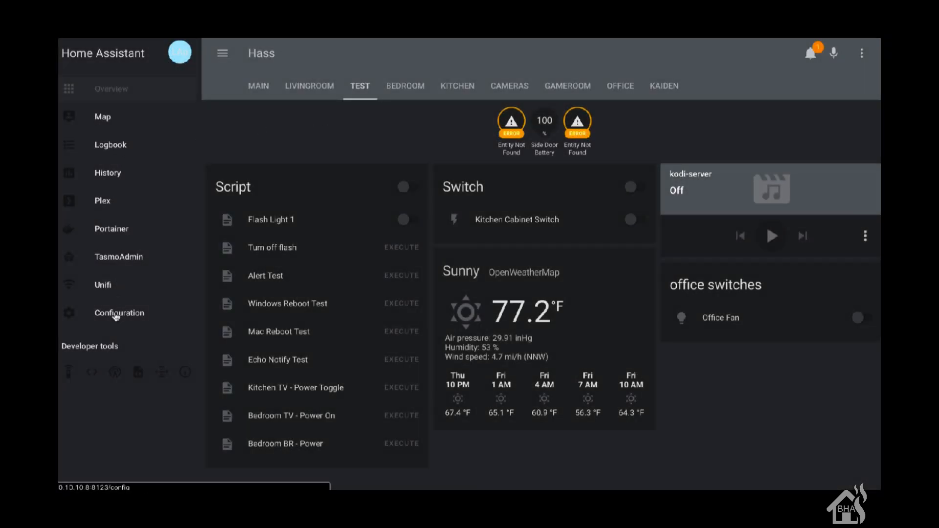
# - Go to Configuration and open the SmartThings: Home integration's devices
pyautogui.click(119, 313)
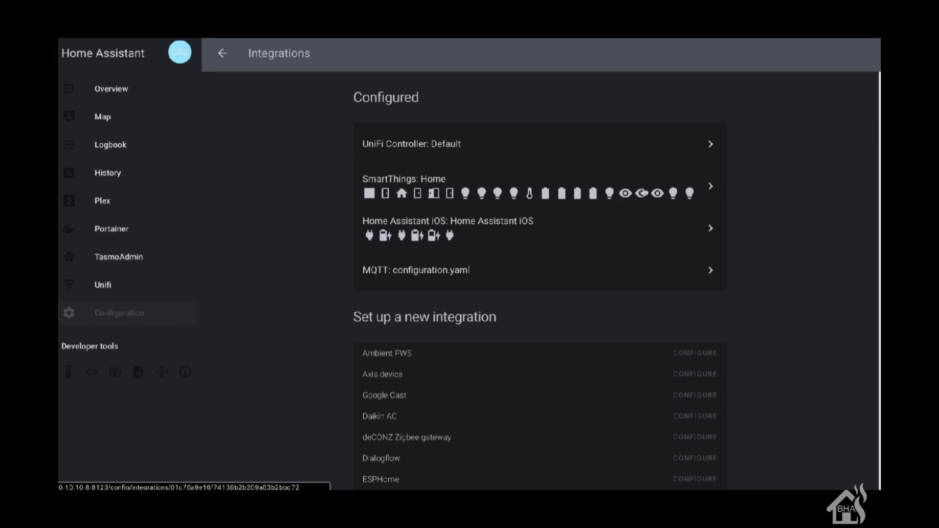
pyautogui.moveTo(687, 193)
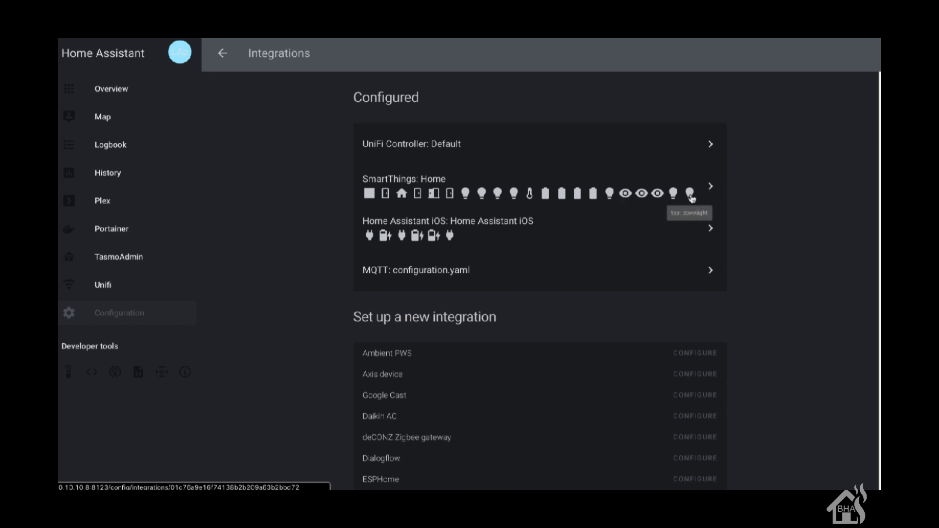
pyautogui.click(710, 185)
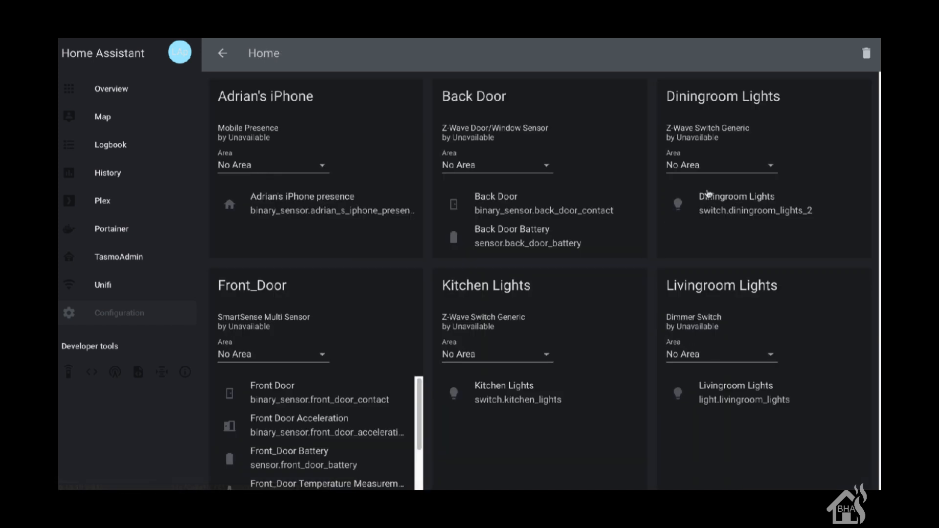
# - Turn on the test downlight from its more-info dialog, exposing brightness, colour temperature and colour controls
pyautogui.scroll(-3)
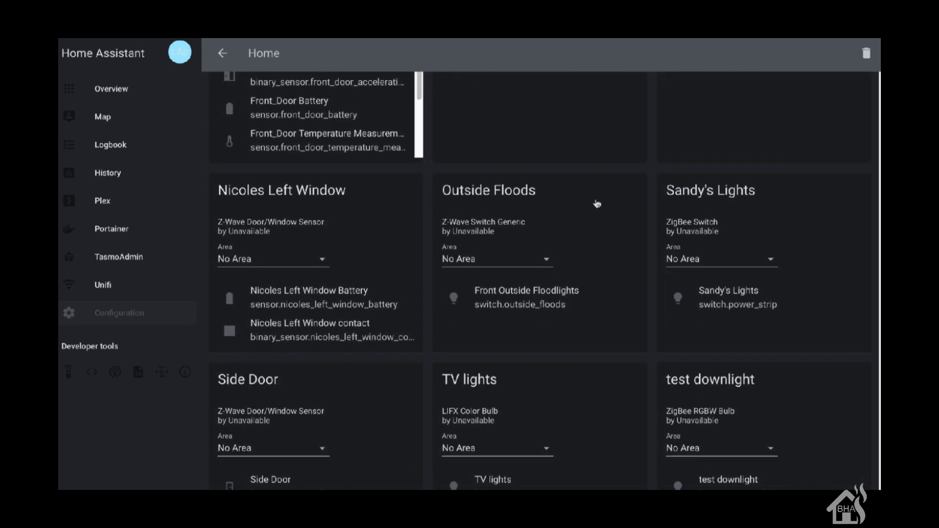
pyautogui.scroll(-3)
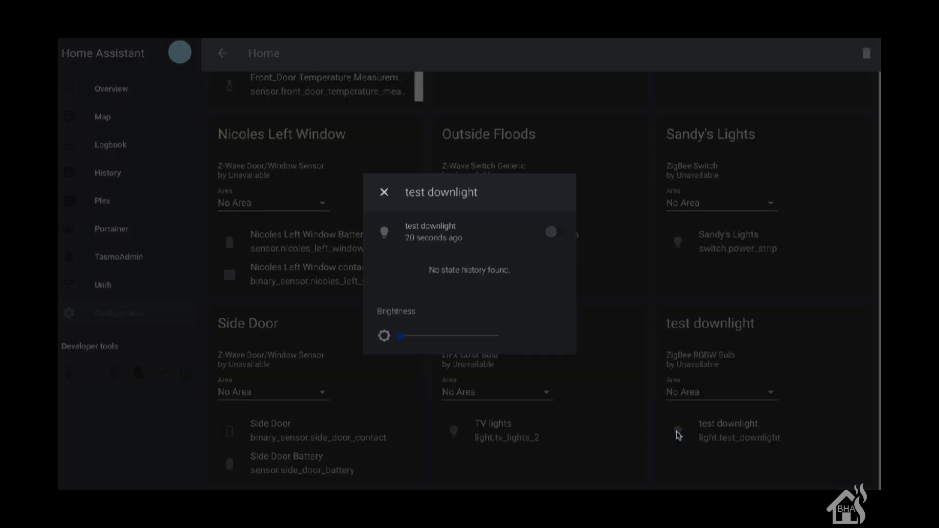
pyautogui.click(549, 231)
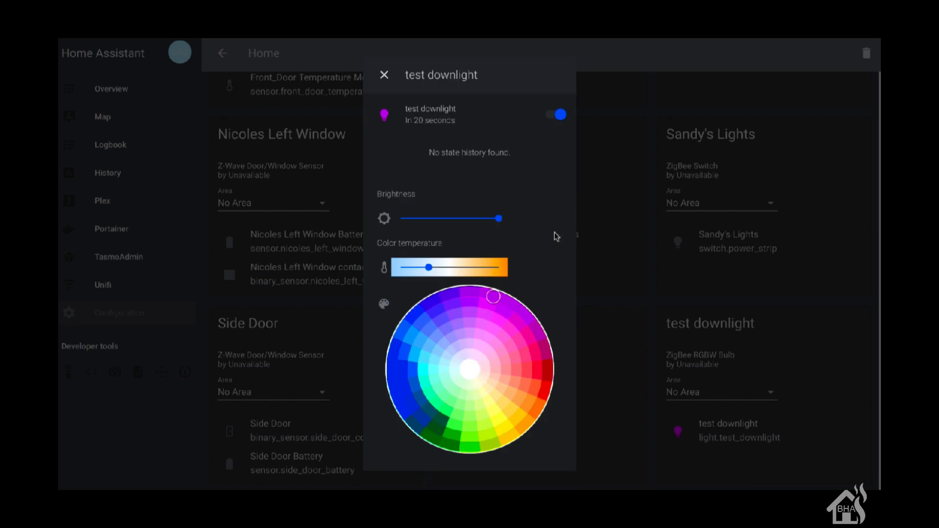
pyautogui.moveTo(416, 138)
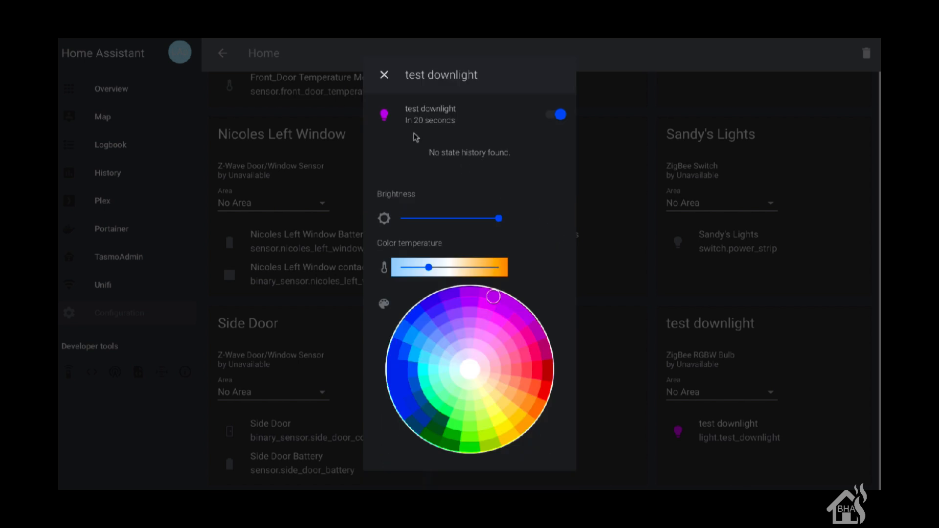